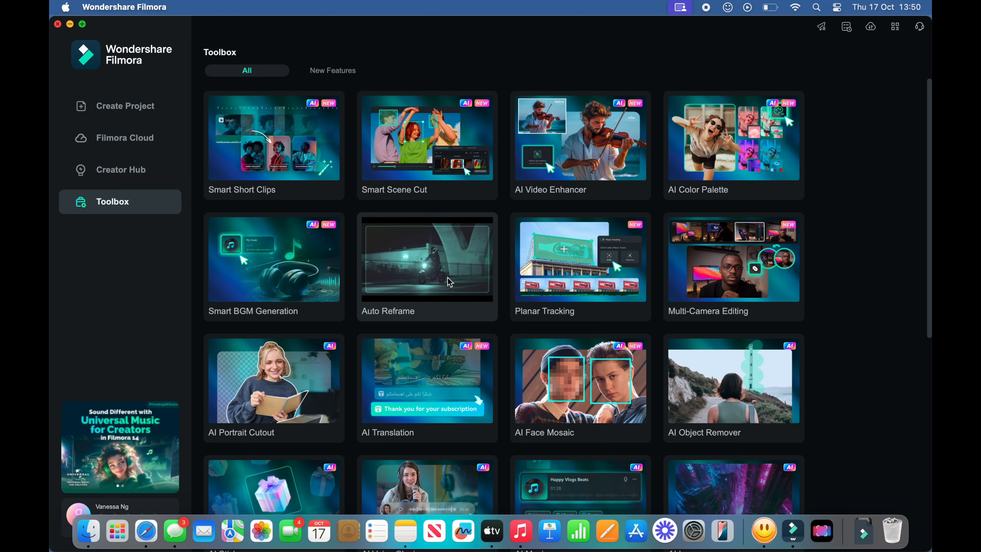
# - Load be expressions.mov into the Auto Reframe tool
pyautogui.click(427, 258)
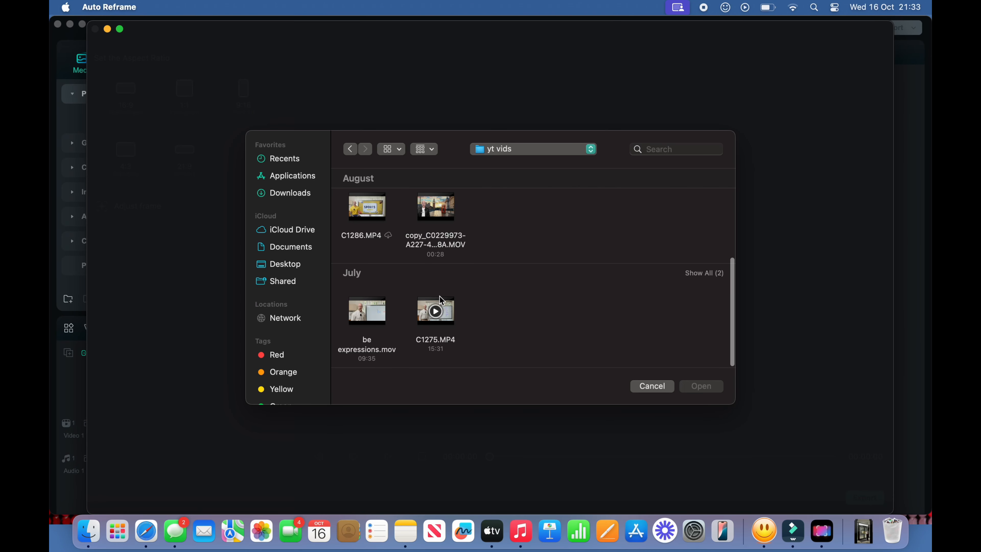
pyautogui.moveTo(366, 311)
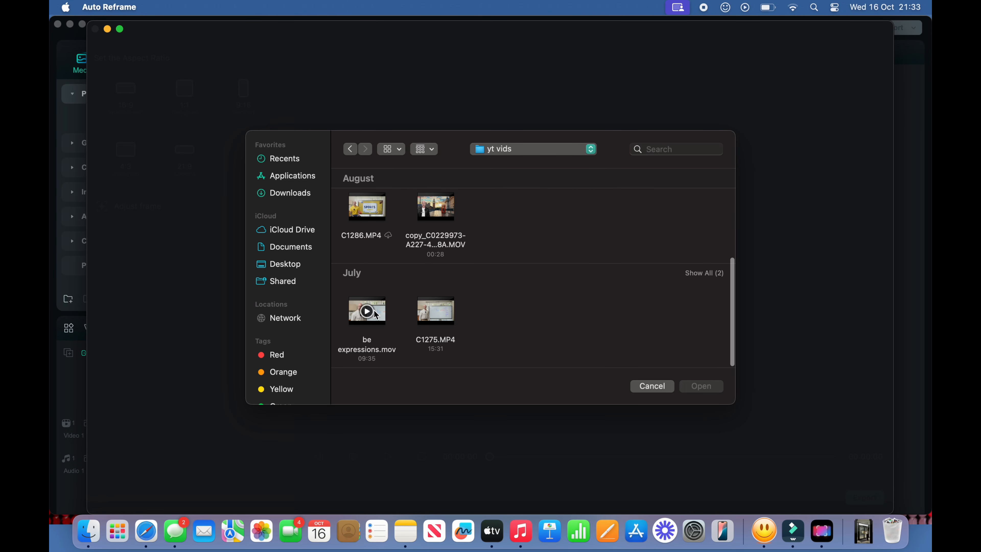
pyautogui.click(366, 311)
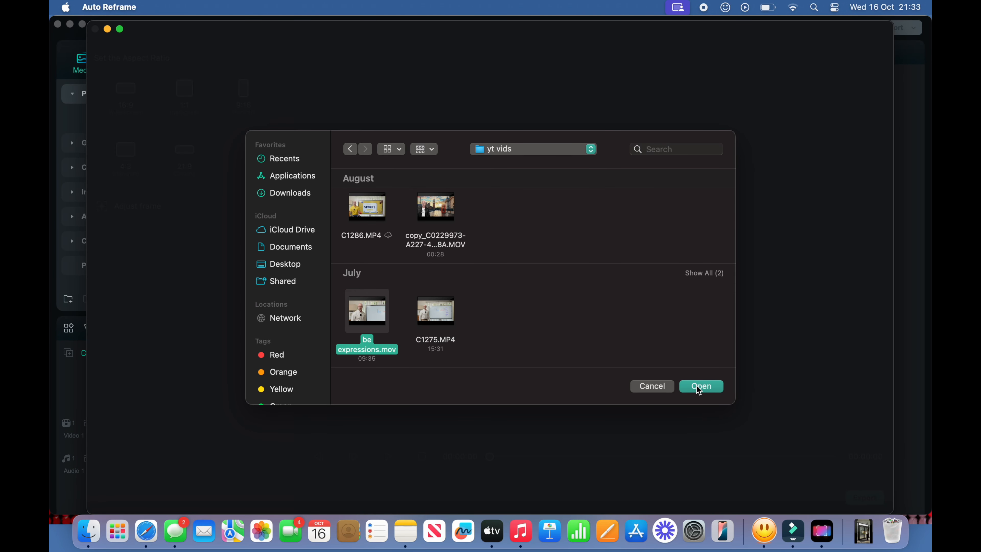
pyautogui.click(700, 386)
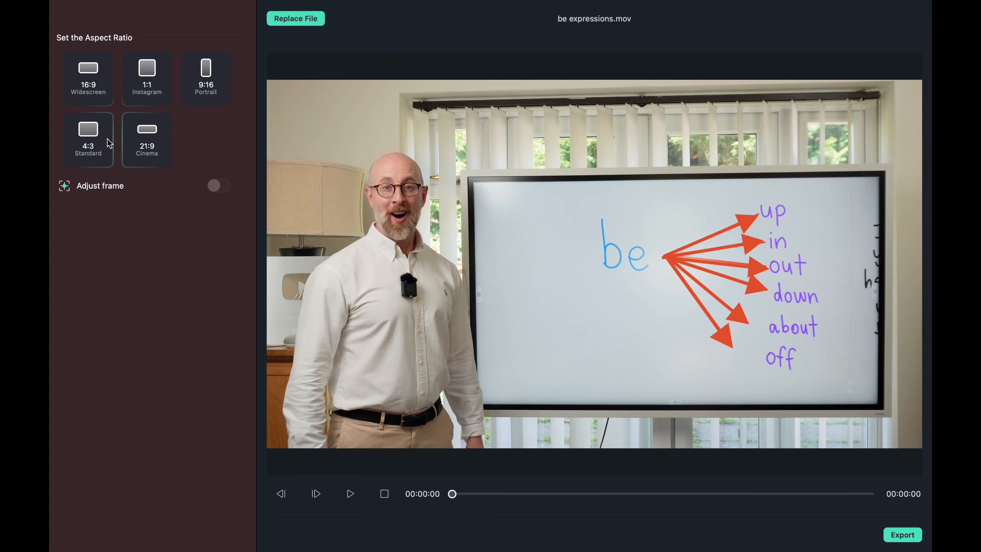
# - Preview 4:3, 21:9, 1:1 and 16:9 crops, then settle on 9:16 portrait
pyautogui.click(87, 139)
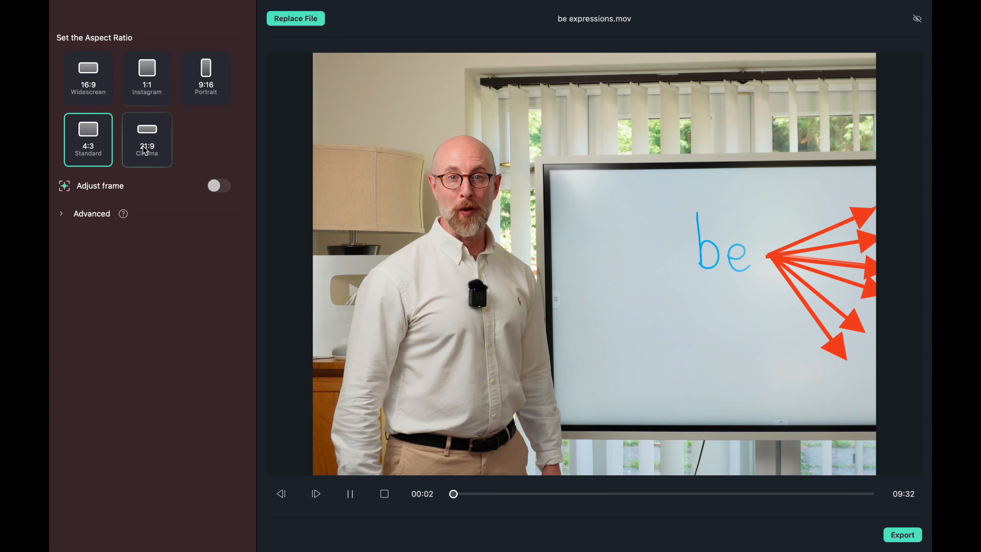
pyautogui.click(147, 140)
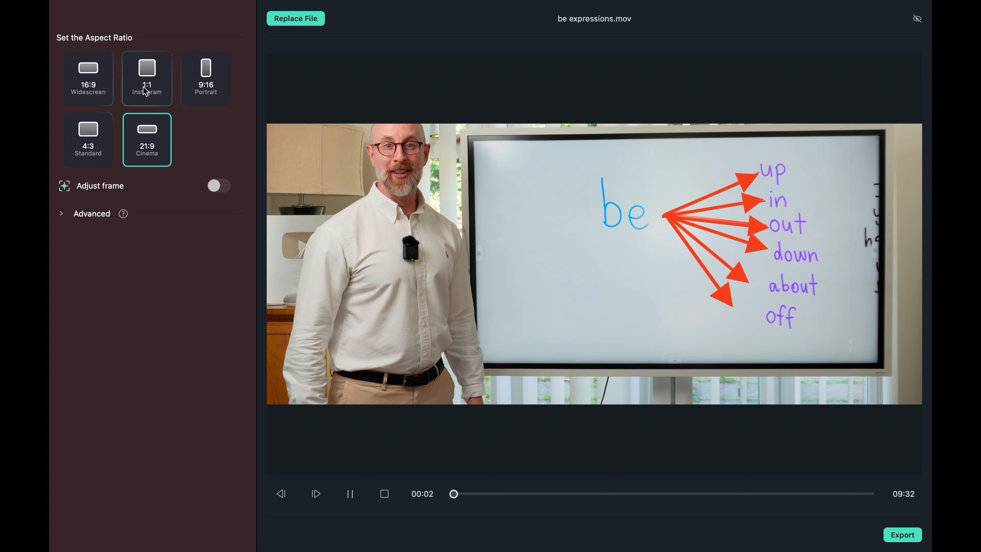
pyautogui.click(147, 78)
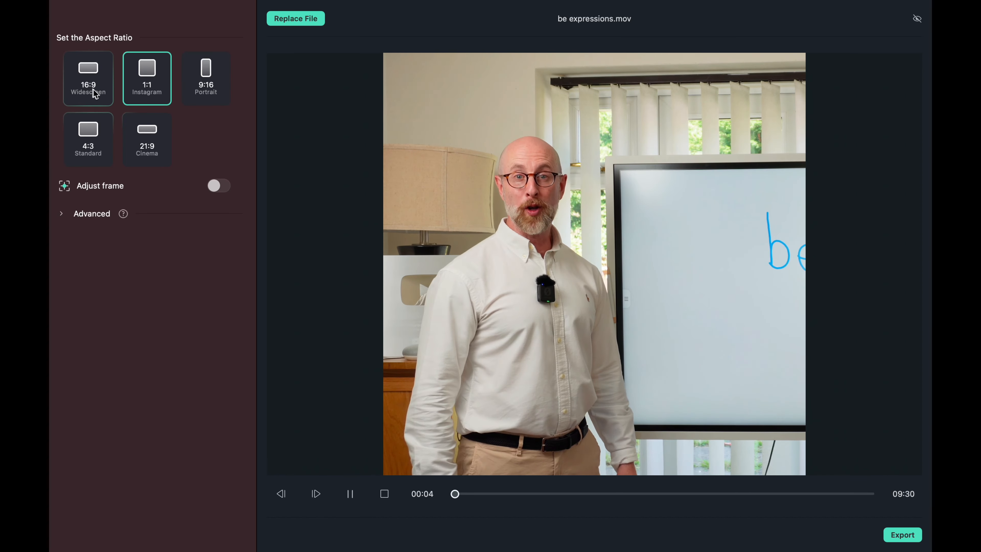
pyautogui.click(87, 78)
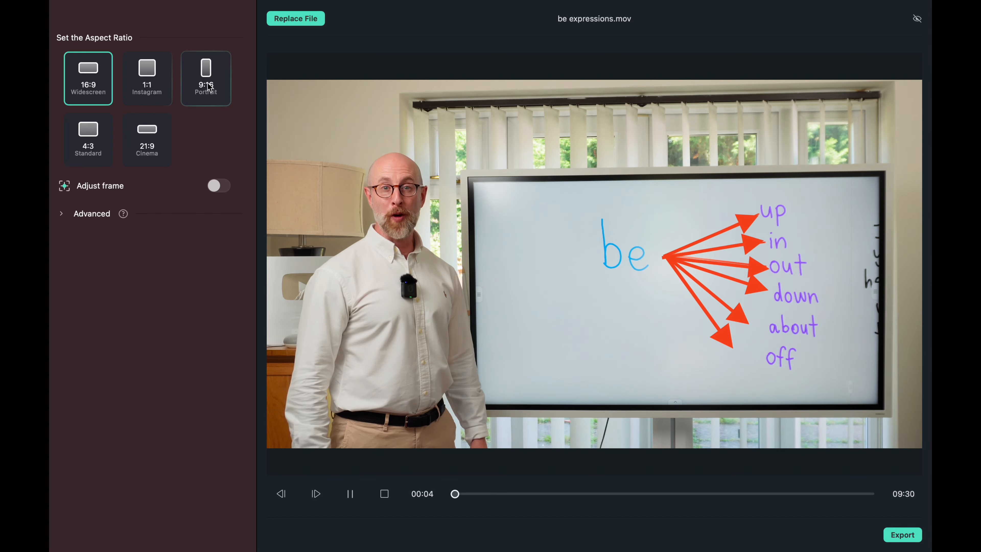
pyautogui.click(206, 77)
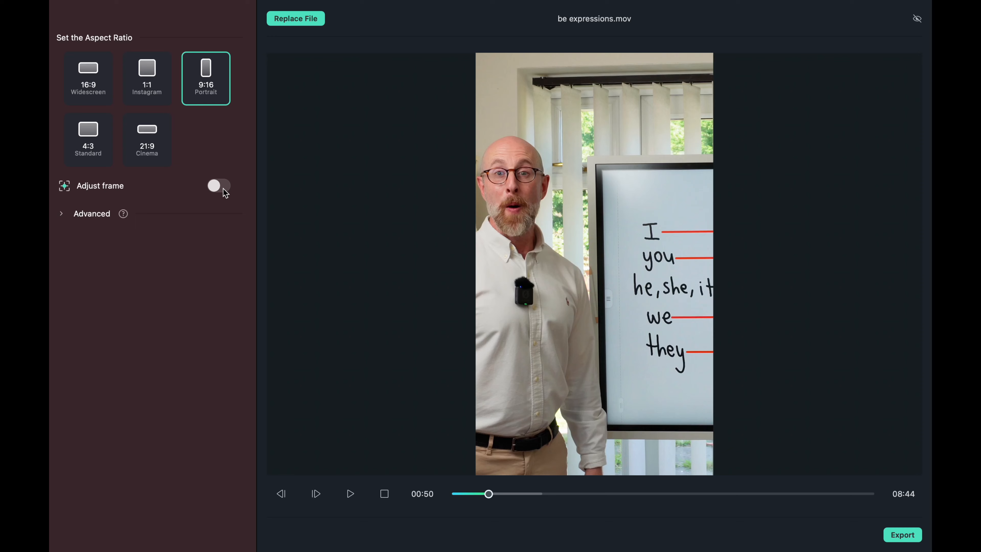
# - Manually recentre the portrait crop on the speaker and export the 9:16 video to the Output folder
pyautogui.click(218, 185)
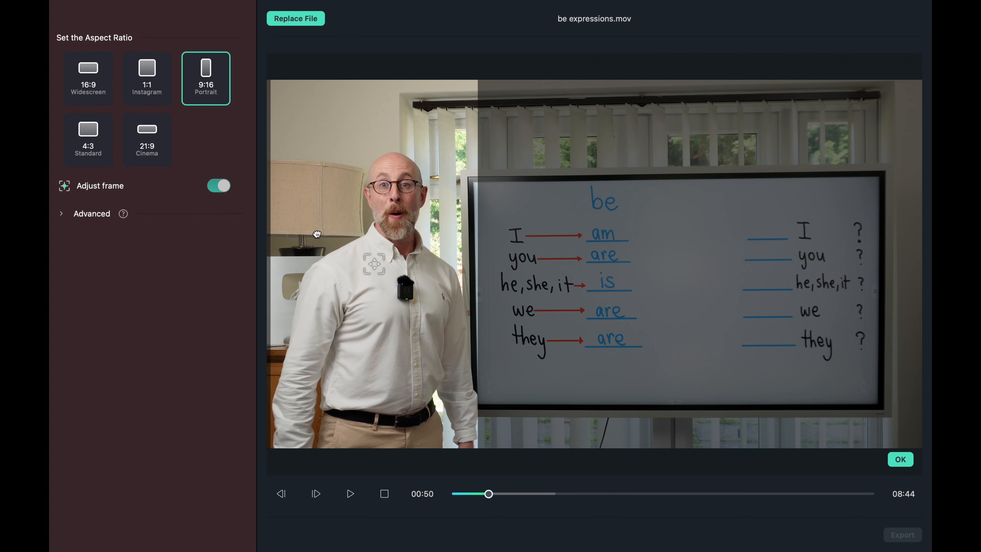
pyautogui.click(350, 494)
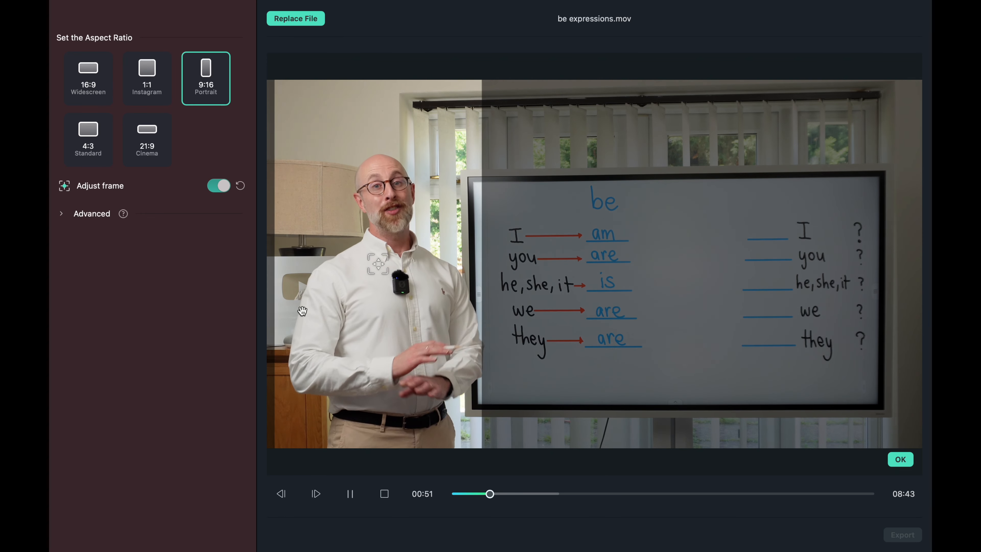
pyautogui.click(218, 185)
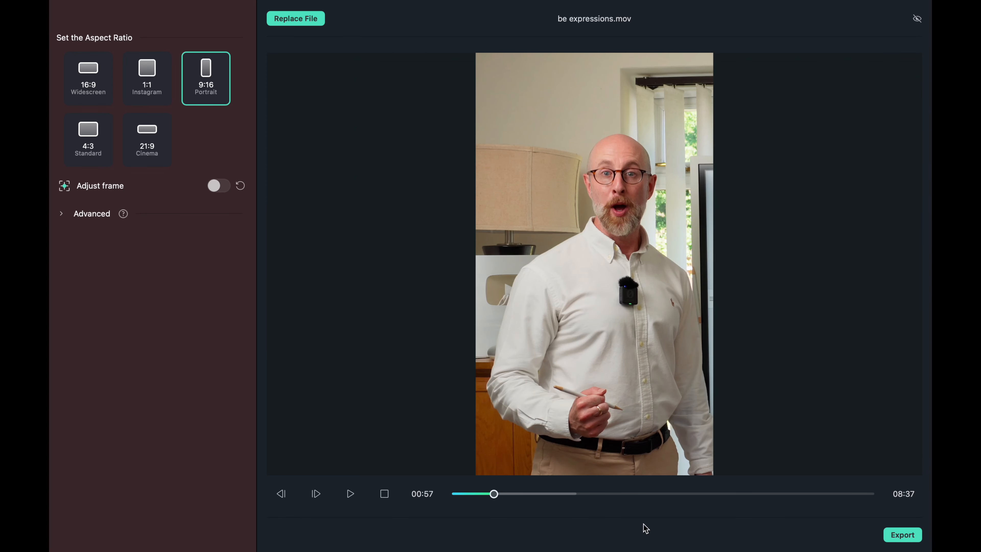
pyautogui.click(903, 535)
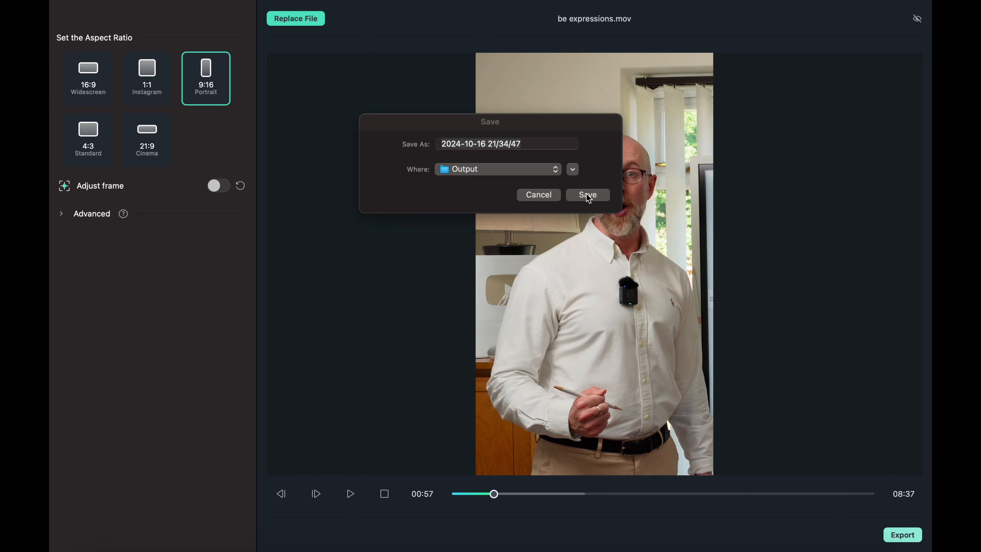
pyautogui.click(587, 195)
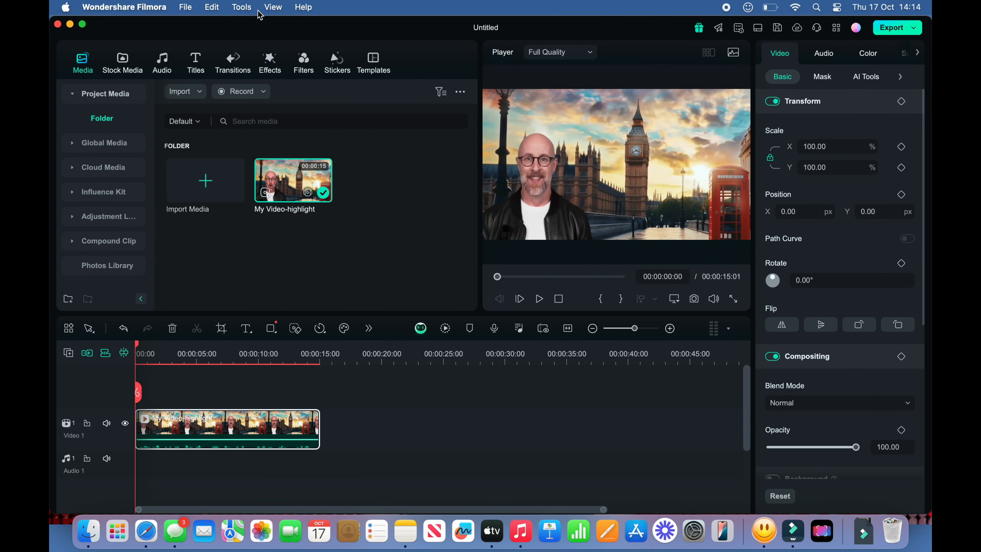
# - Bring My Video-highlight.mp4 into Auto Reframe and preview 21:9, 4:3 and 16:9 crops
pyautogui.click(241, 7)
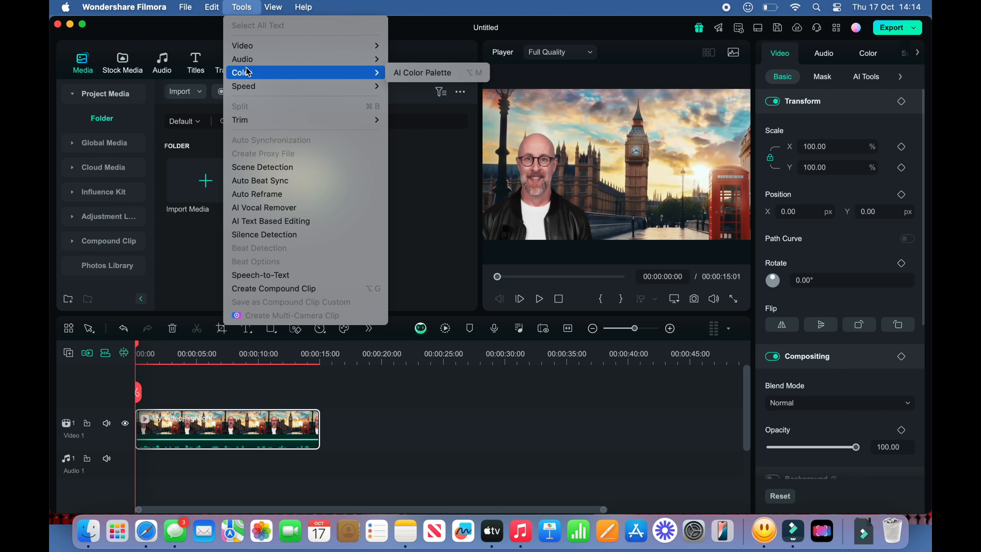
pyautogui.moveTo(257, 193)
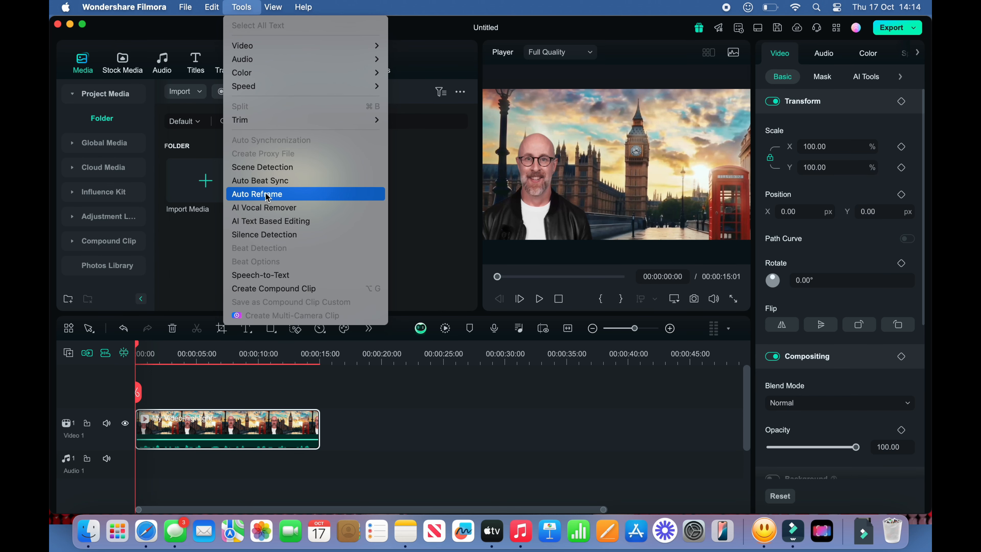
pyautogui.click(257, 194)
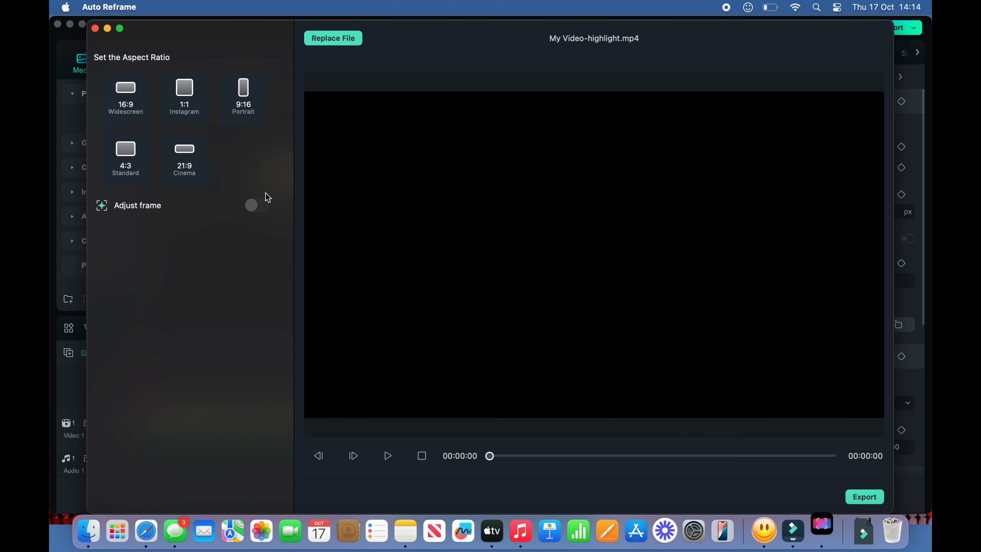
pyautogui.click(184, 97)
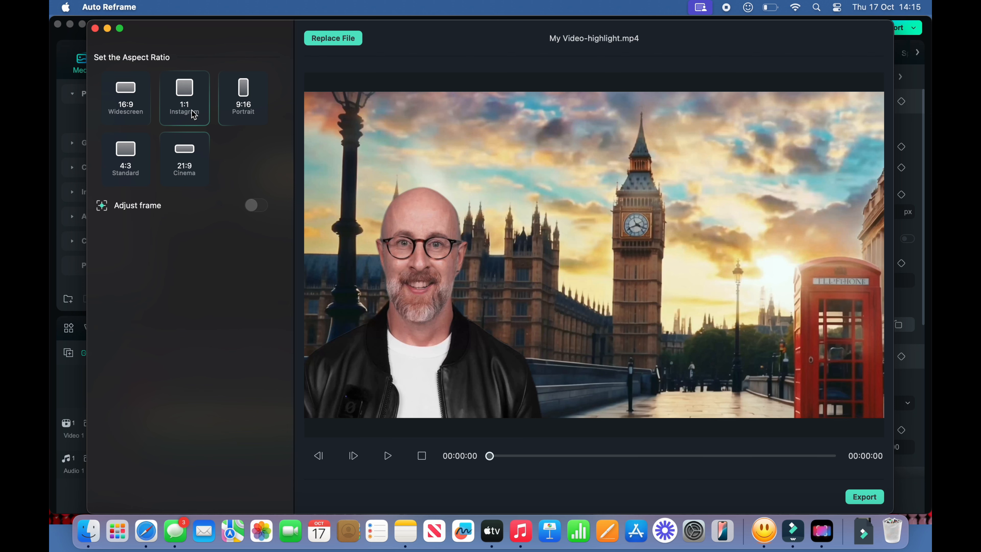
pyautogui.click(184, 159)
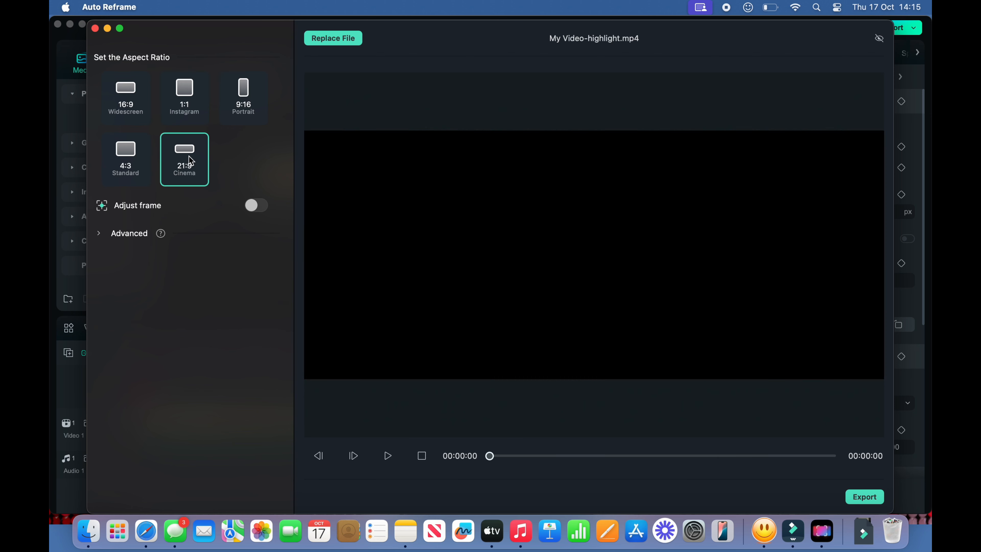
pyautogui.click(388, 455)
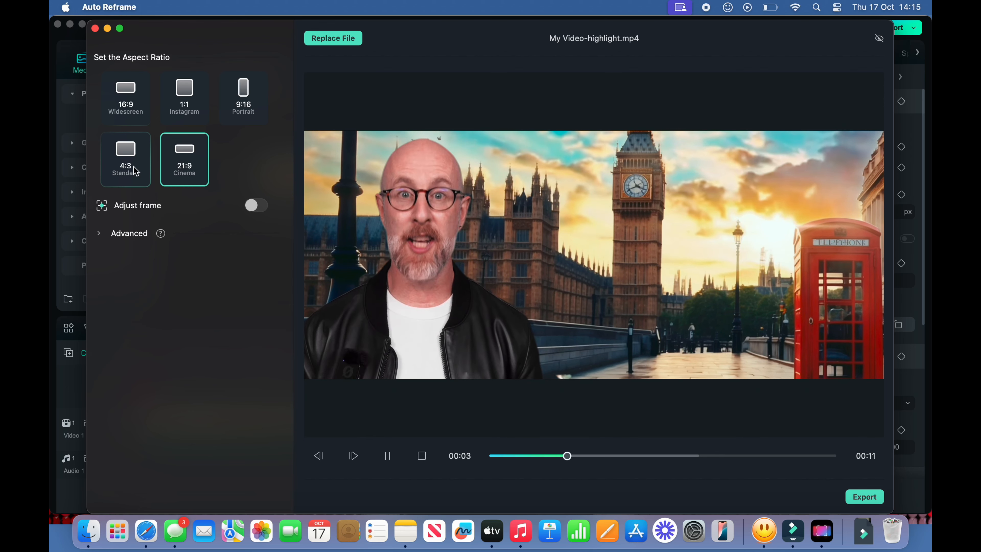
pyautogui.click(125, 158)
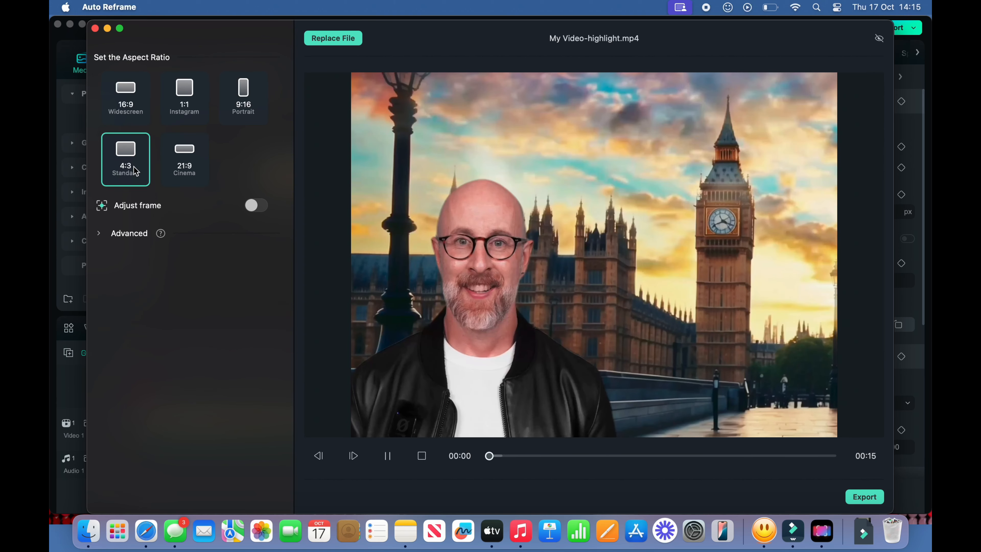
pyautogui.moveTo(137, 149)
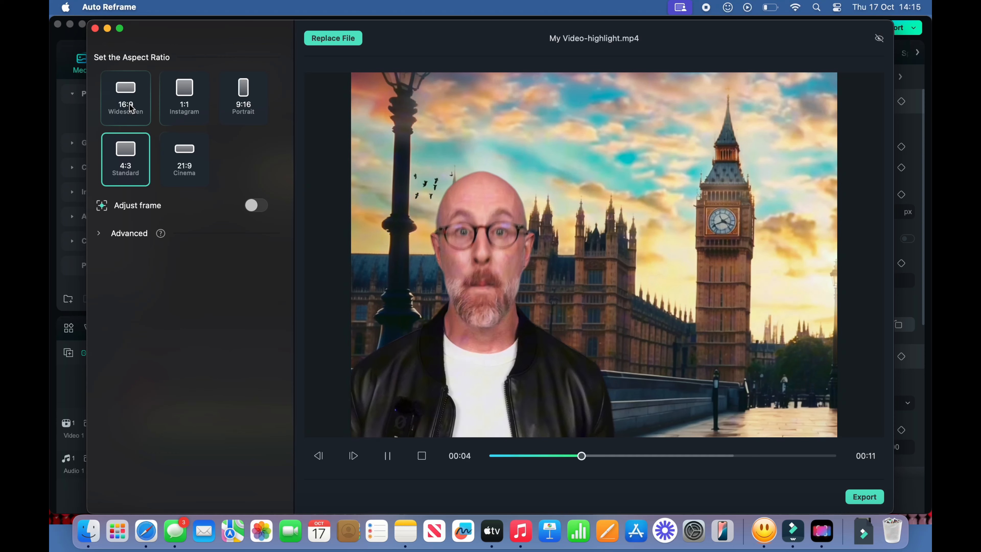
pyautogui.click(125, 97)
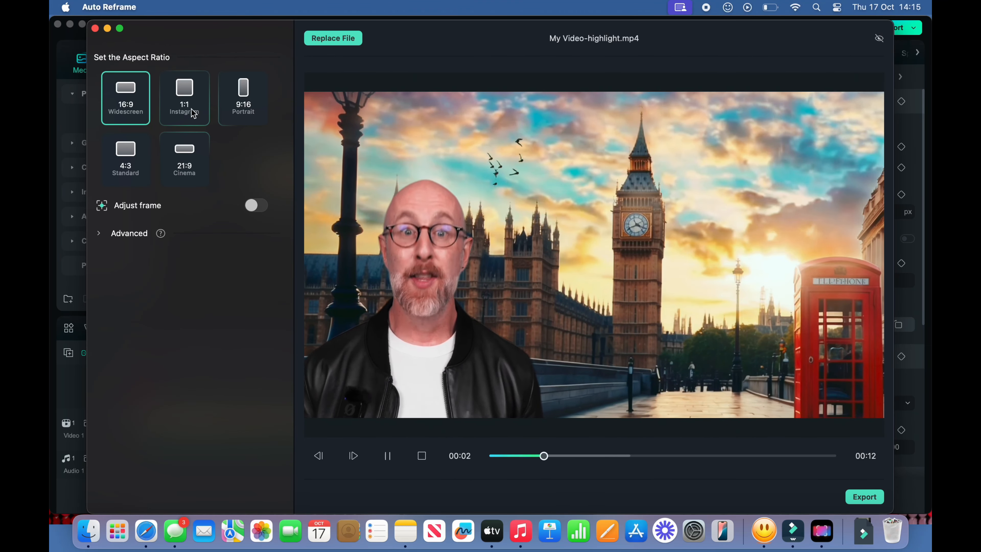
# - Settle on a 9:16 portrait crop, pause the preview and enable manual frame adjustment
pyautogui.click(184, 97)
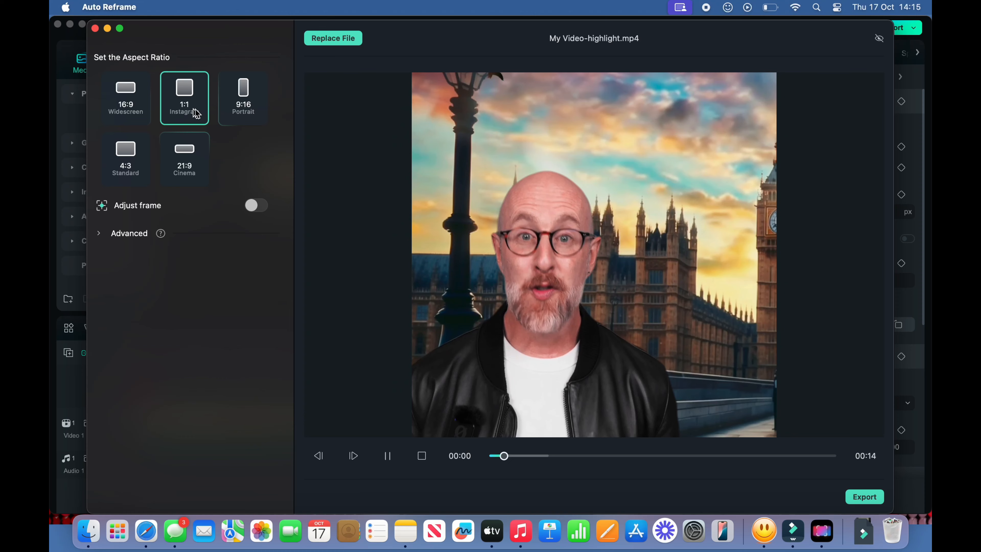
pyautogui.moveTo(251, 109)
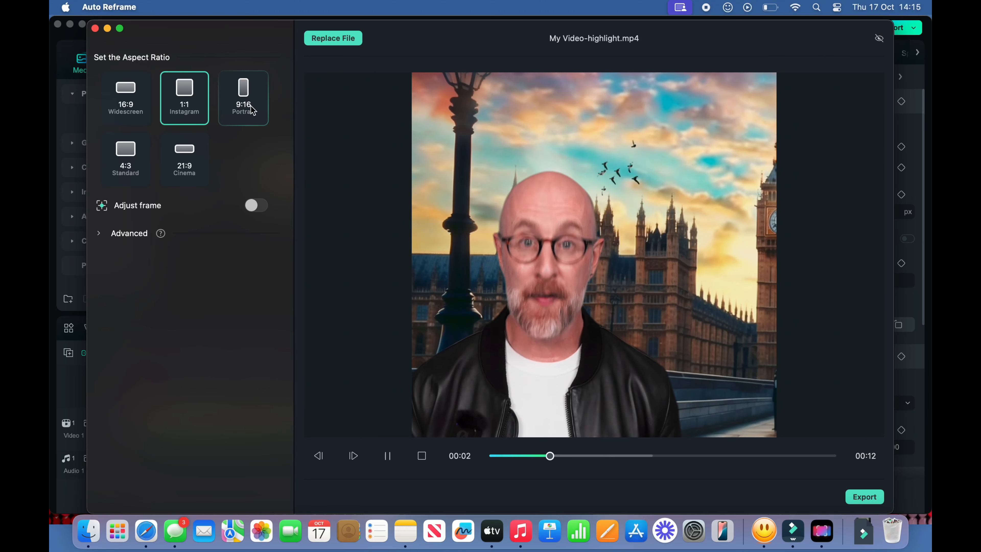
pyautogui.click(243, 97)
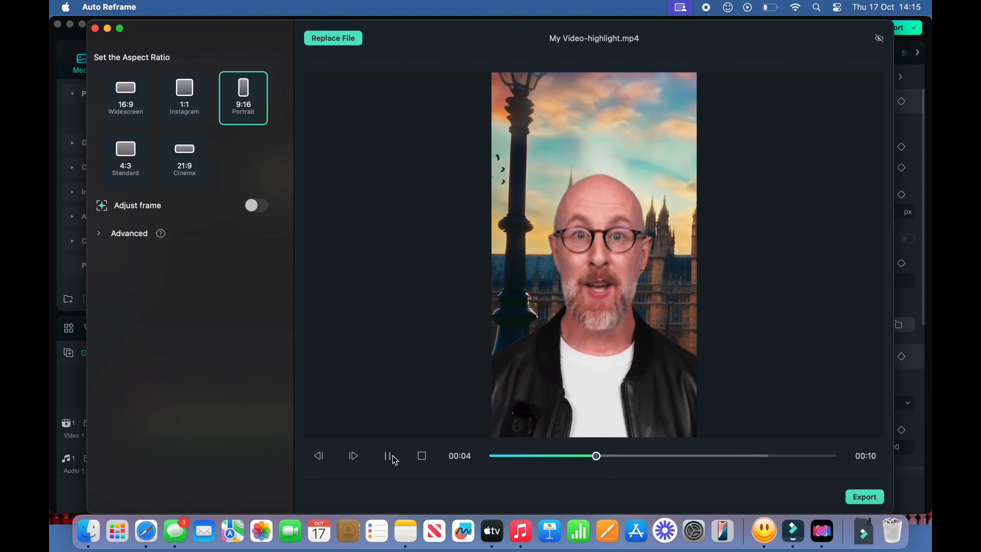
pyautogui.click(387, 455)
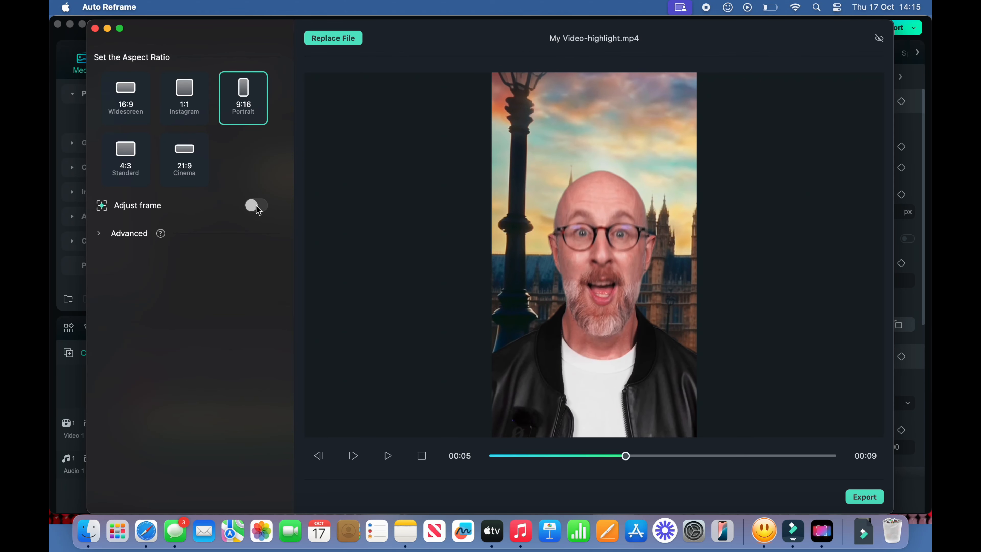
pyautogui.click(256, 205)
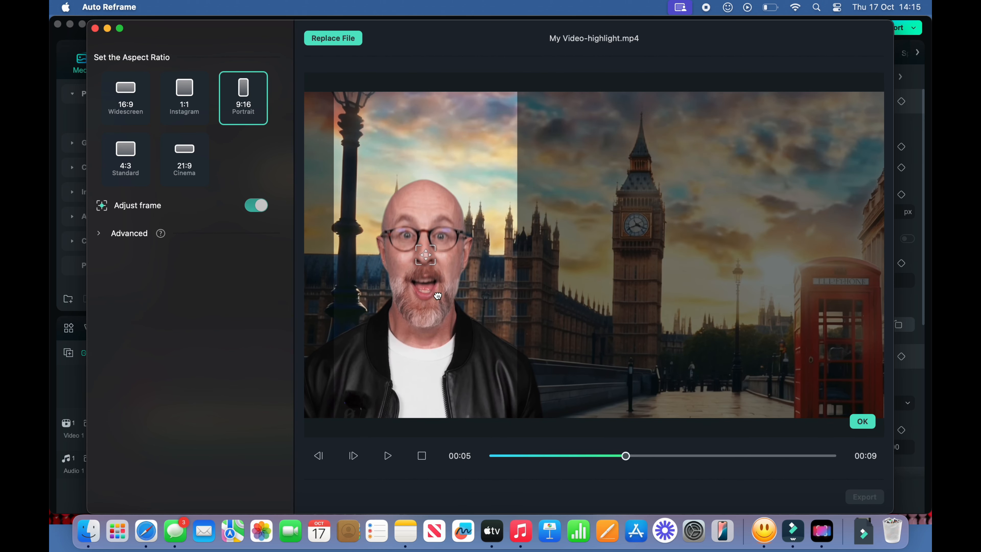
pyautogui.click(387, 456)
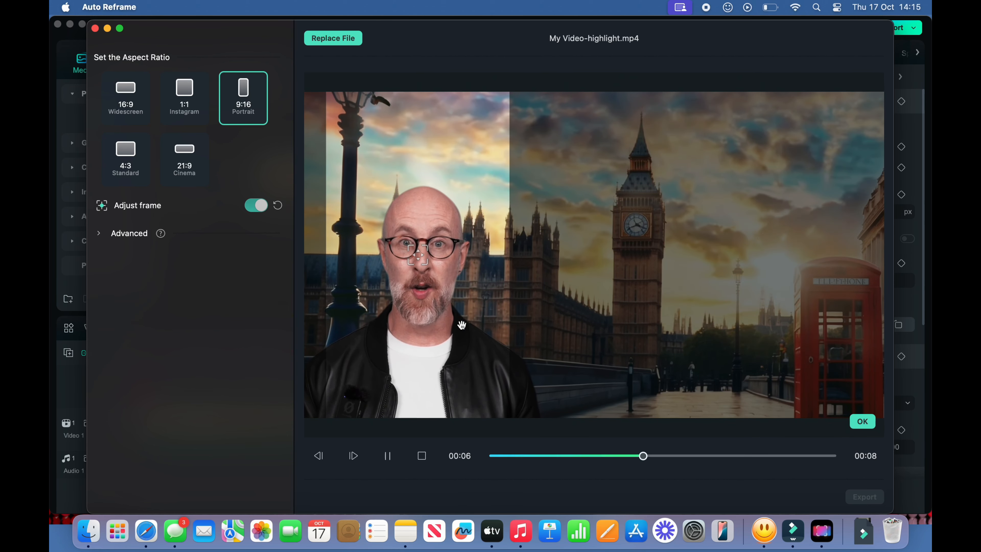
pyautogui.click(387, 455)
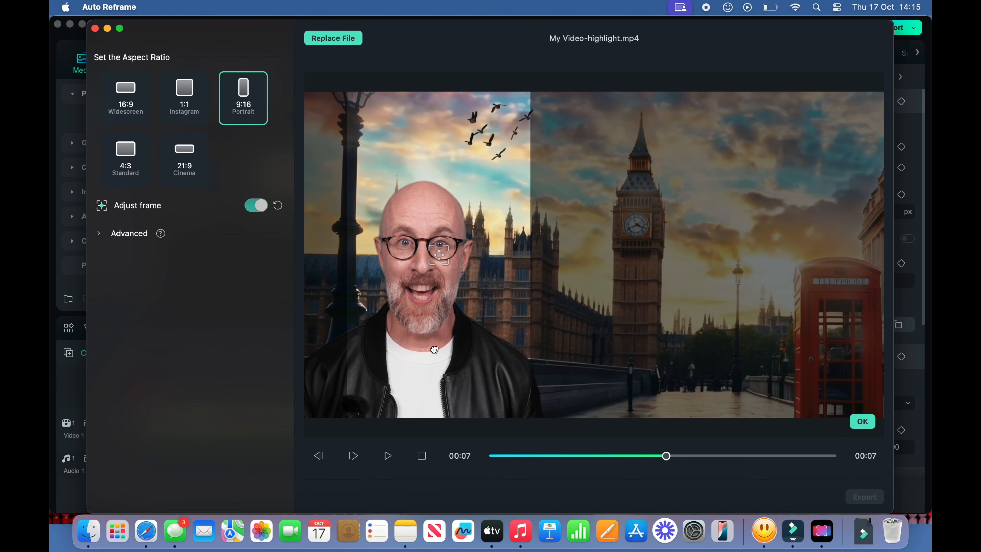
pyautogui.click(387, 455)
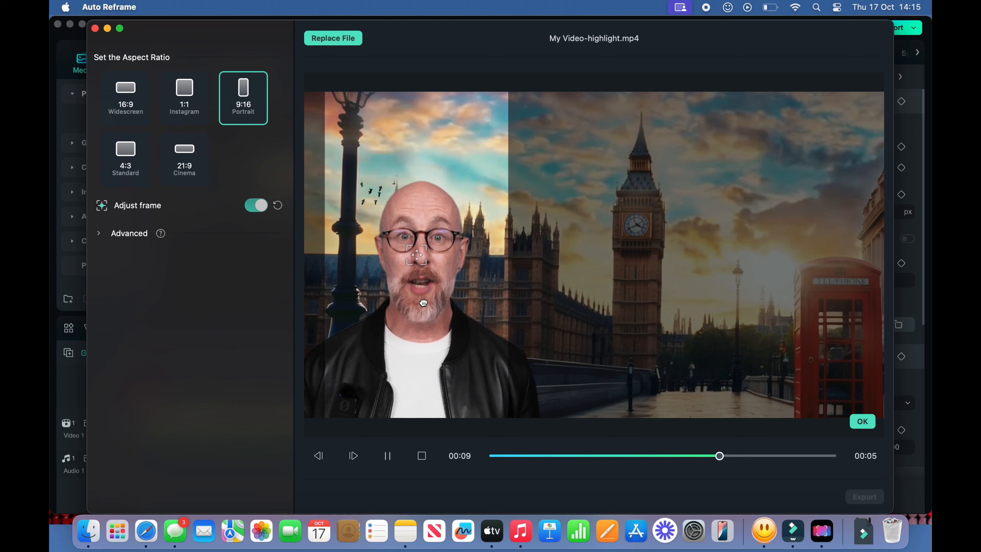
pyautogui.click(387, 455)
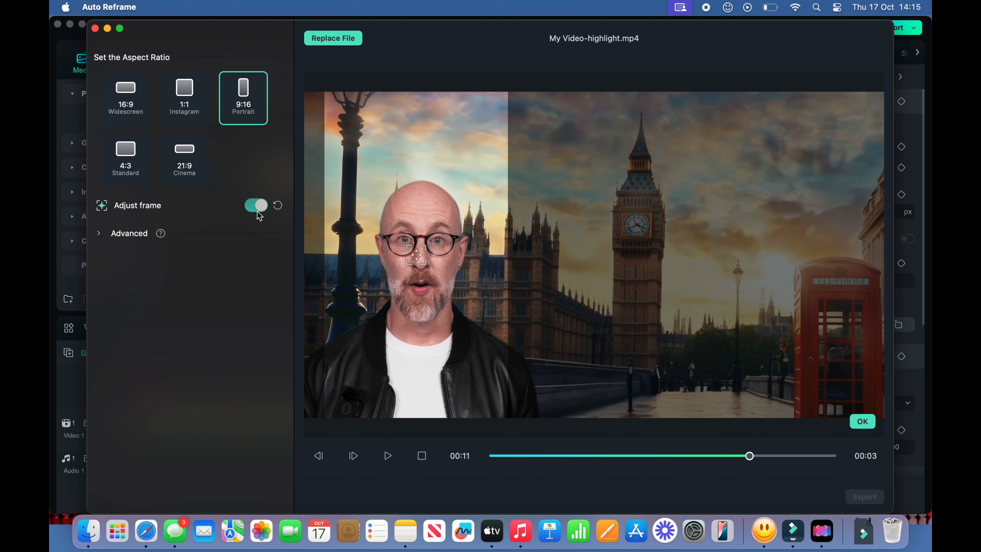
pyautogui.click(257, 205)
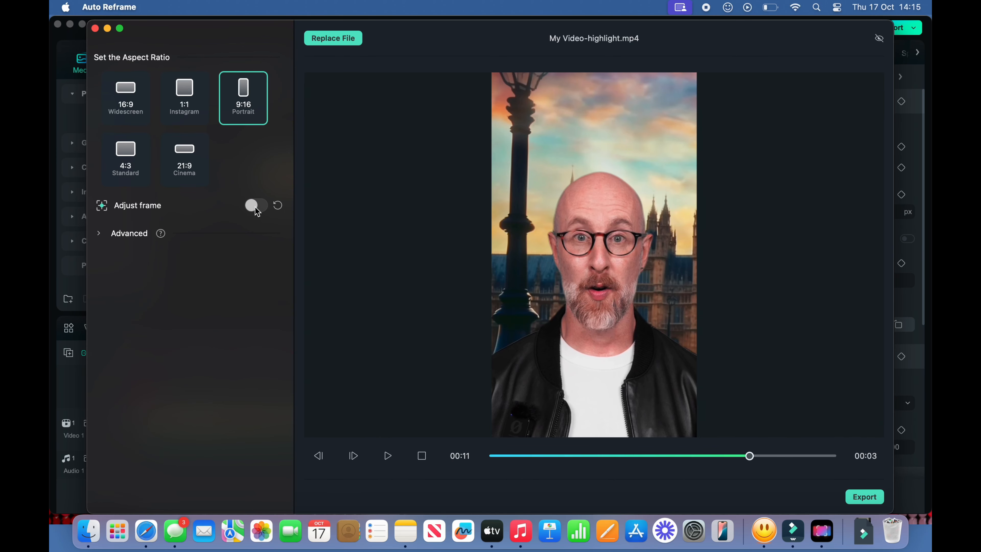
pyautogui.moveTo(843, 521)
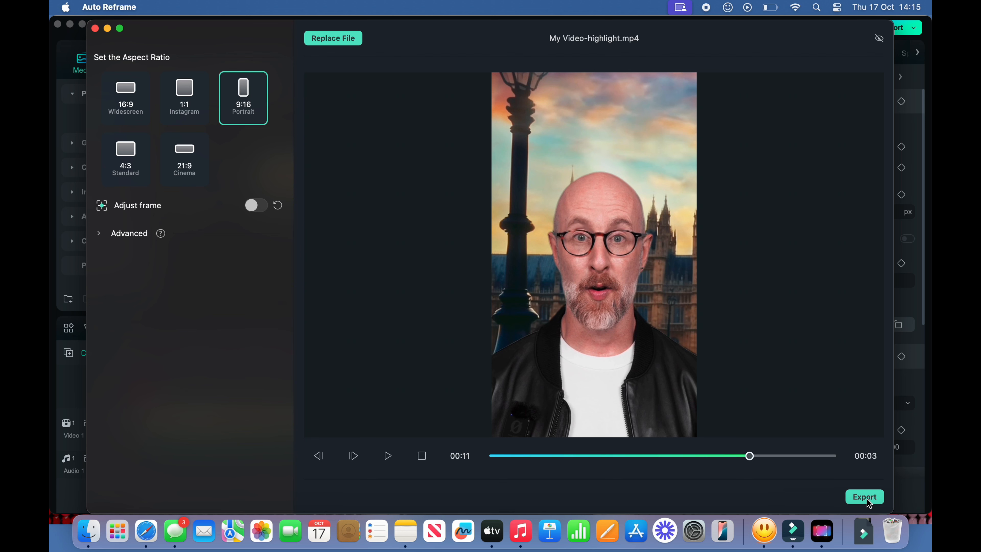
# - Export the 9:16 reframed highlight clip
pyautogui.click(864, 496)
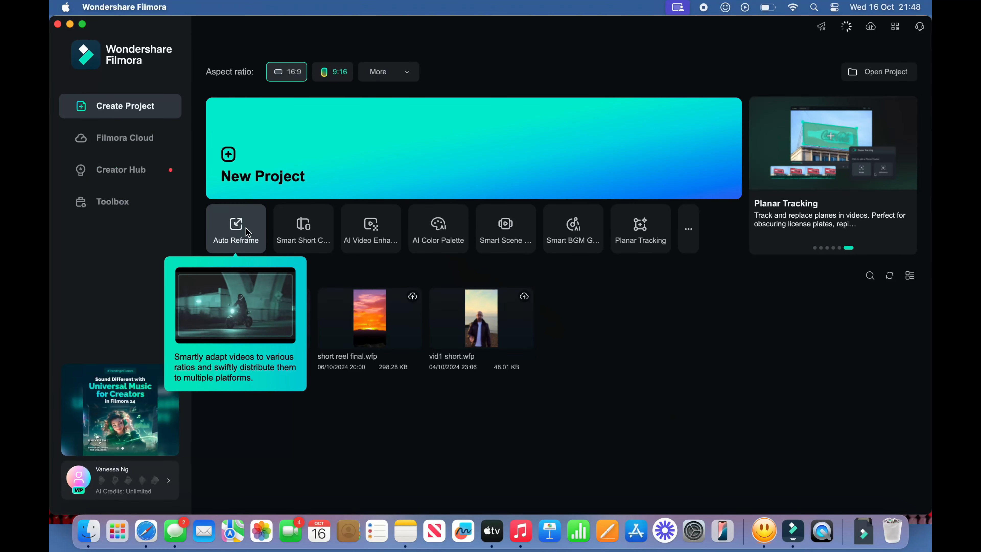
# - Start Smart Short Clips with English (UK) language, stepping through durations to end on 180-300s
pyautogui.click(304, 226)
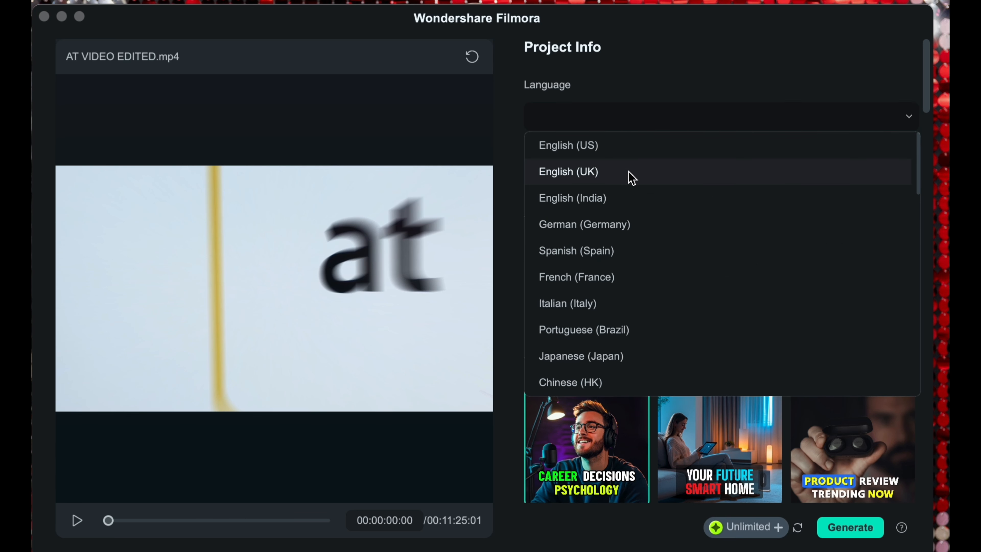
pyautogui.click(568, 172)
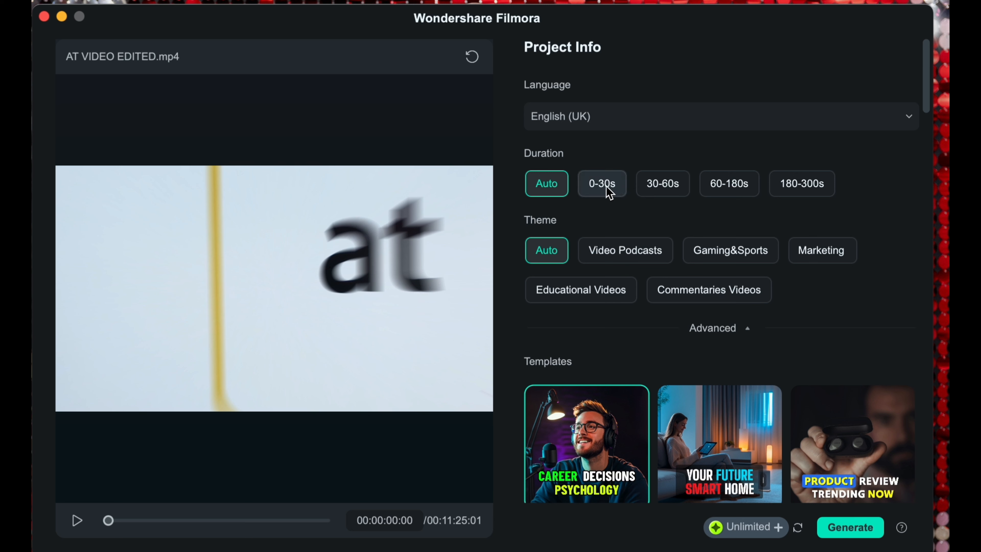
pyautogui.click(602, 183)
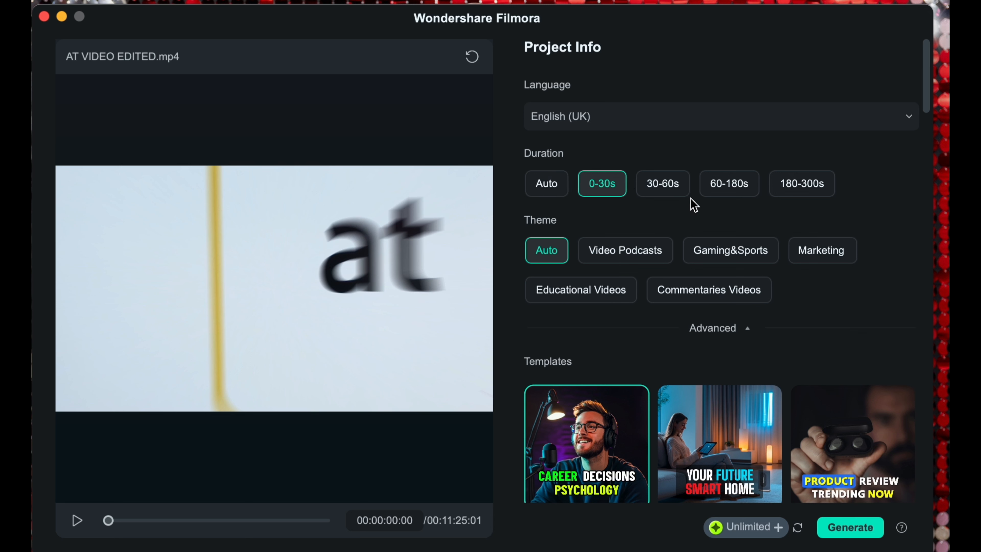
pyautogui.click(662, 183)
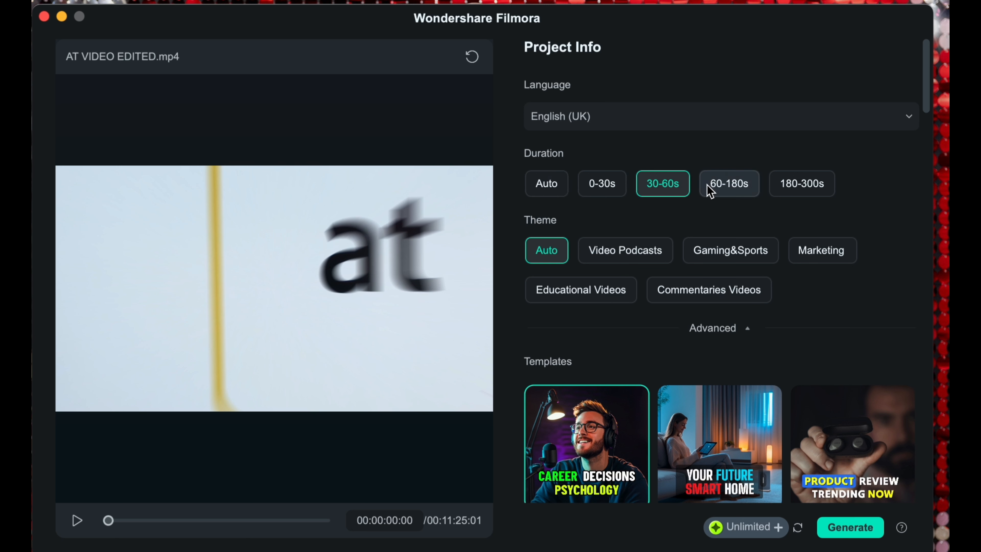
pyautogui.click(728, 184)
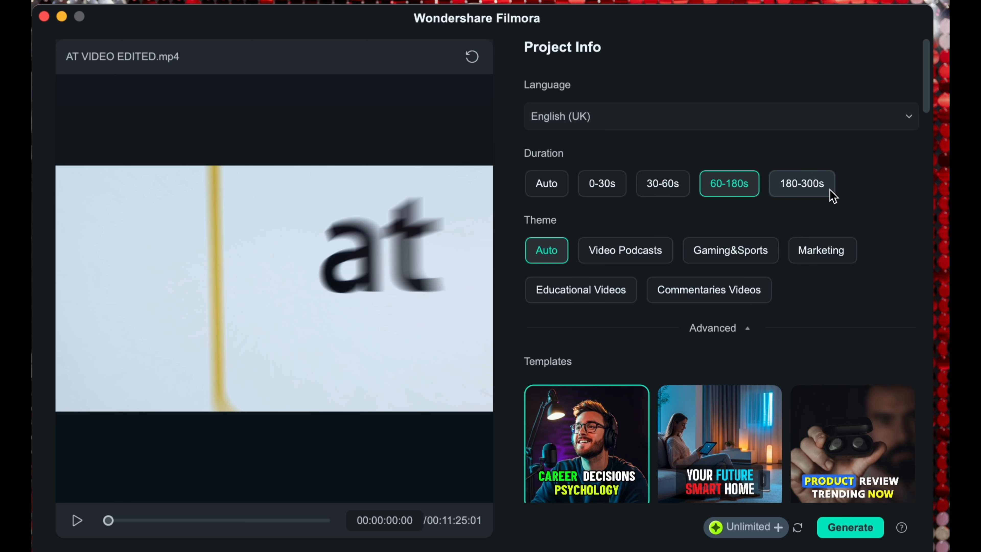
pyautogui.click(801, 184)
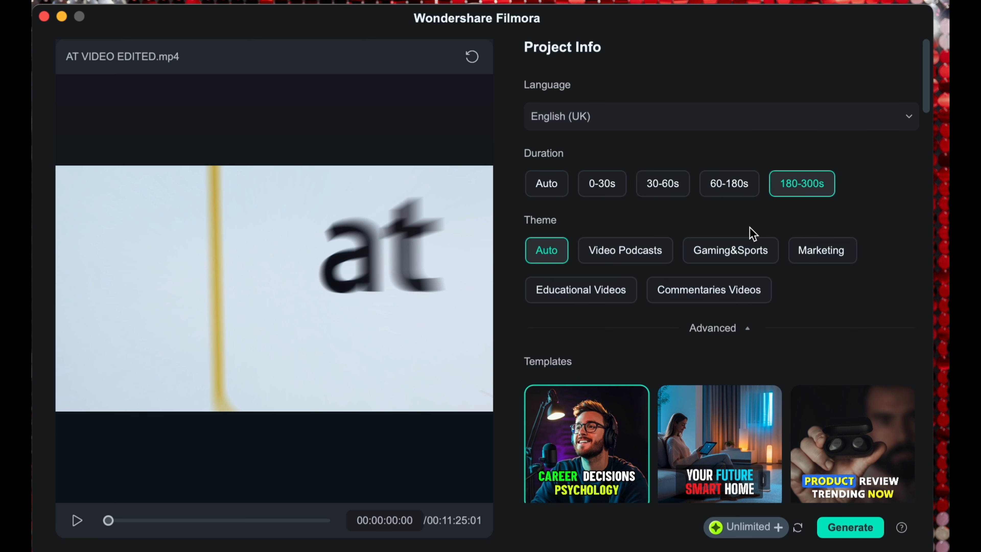
pyautogui.moveTo(624, 250)
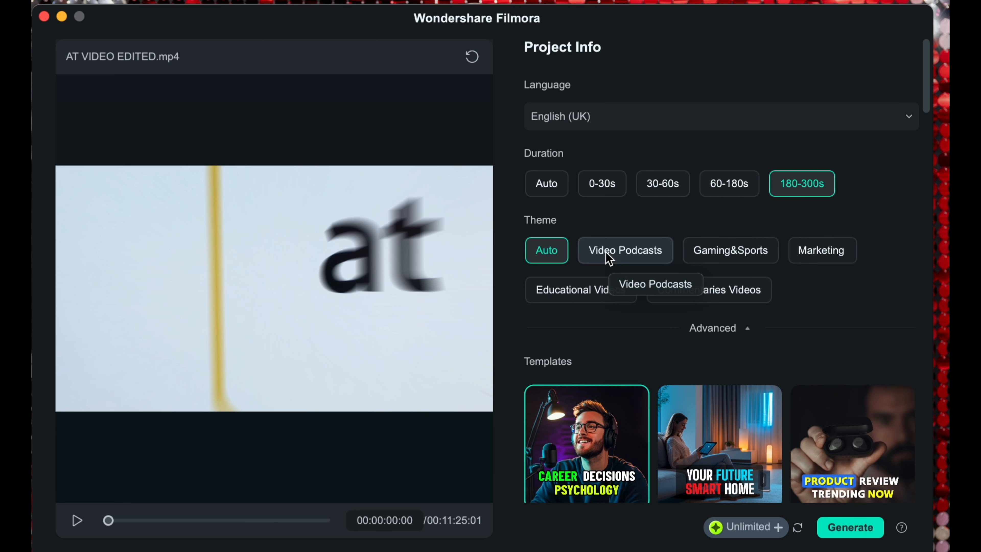
# - Choose the Educational Videos theme with a Knowledge Explanation template for the clips
pyautogui.scroll(-3)
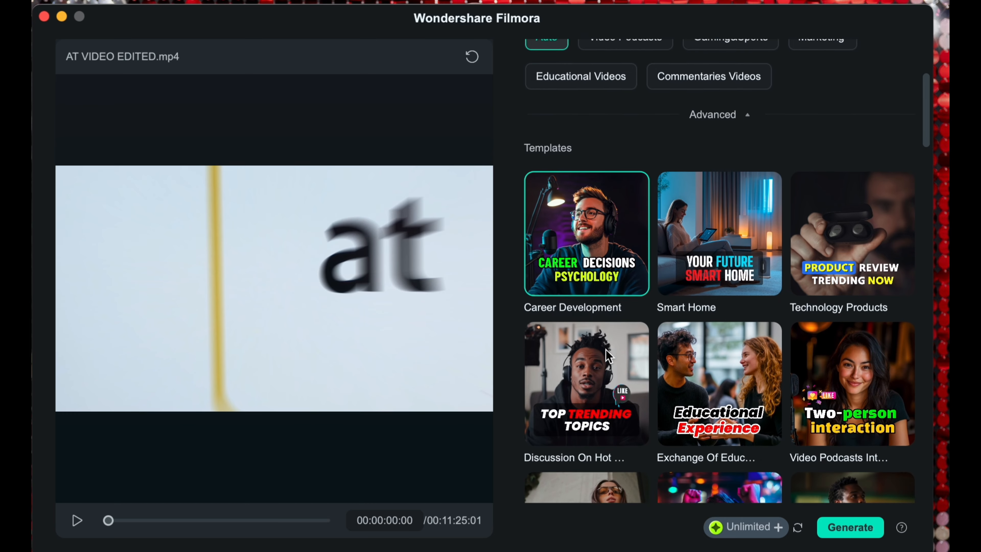
pyautogui.scroll(-3)
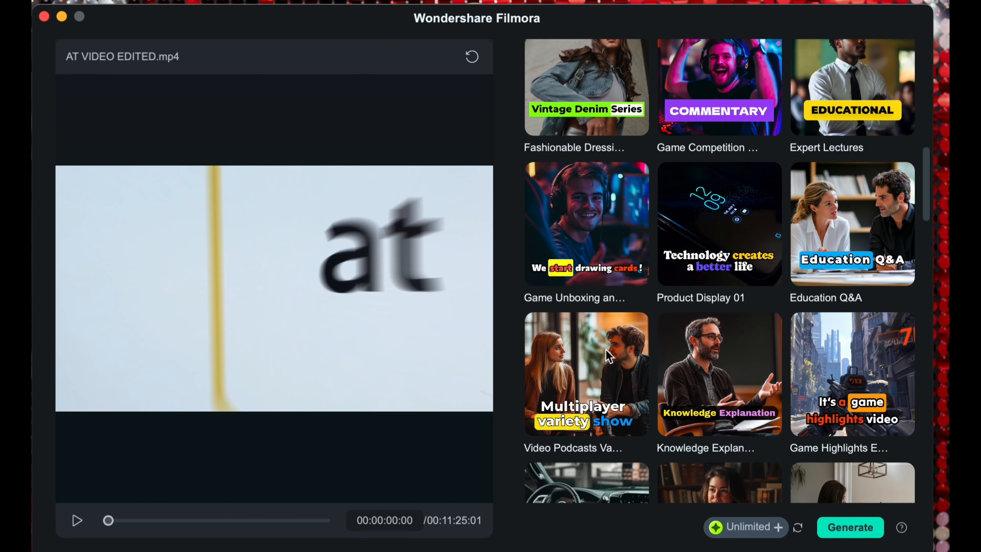
pyautogui.scroll(-3)
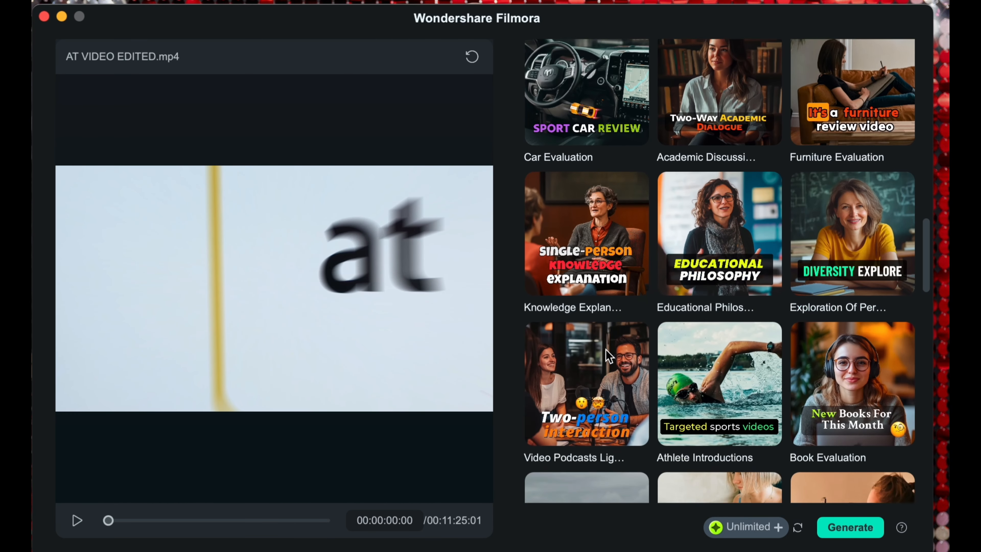
pyautogui.scroll(-3)
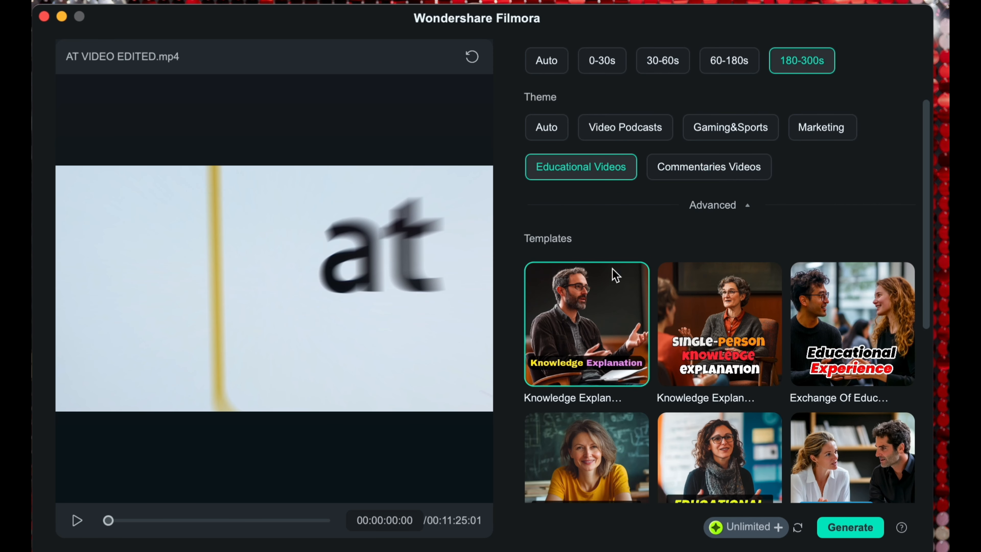
pyautogui.moveTo(545, 466)
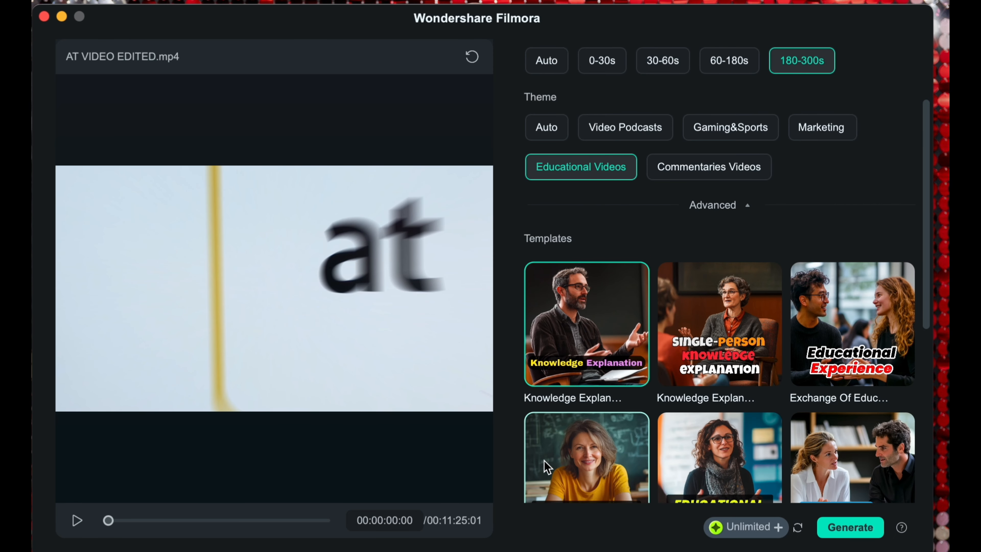
pyautogui.click(849, 527)
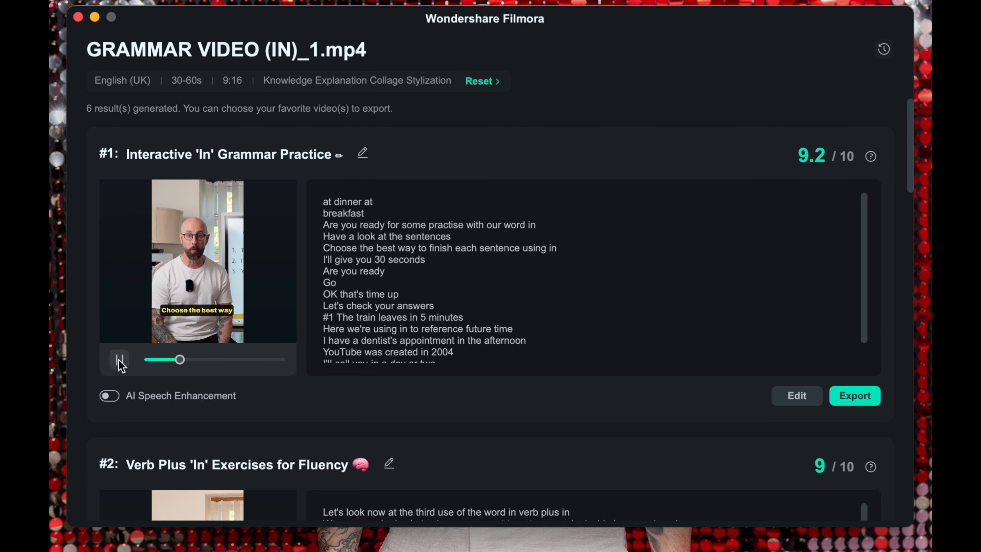
pyautogui.click(119, 359)
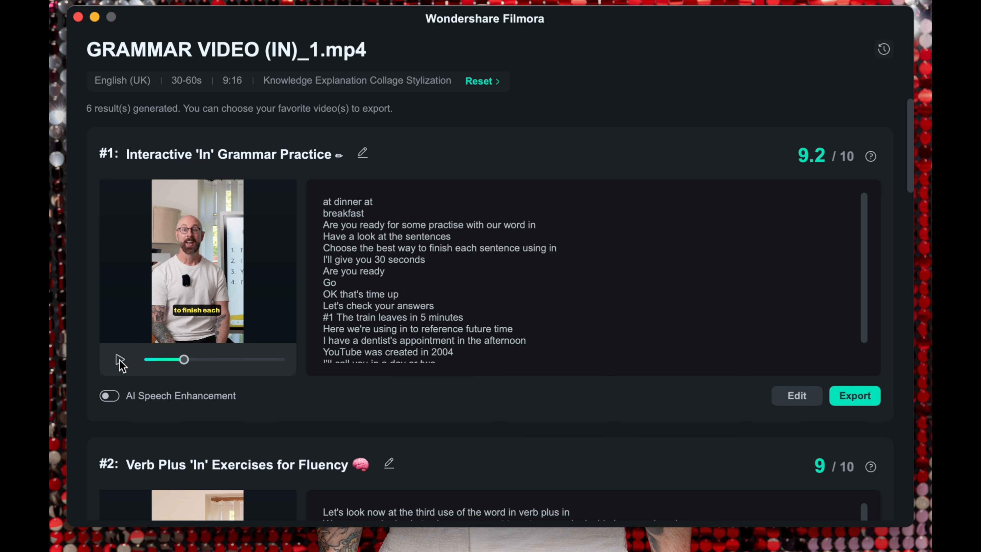
pyautogui.moveTo(362, 154)
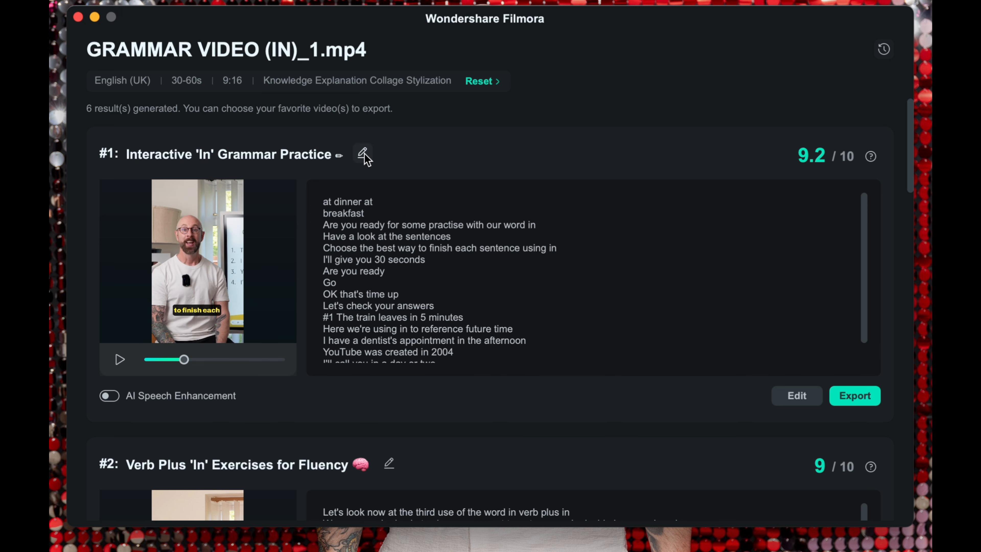
pyautogui.click(363, 154)
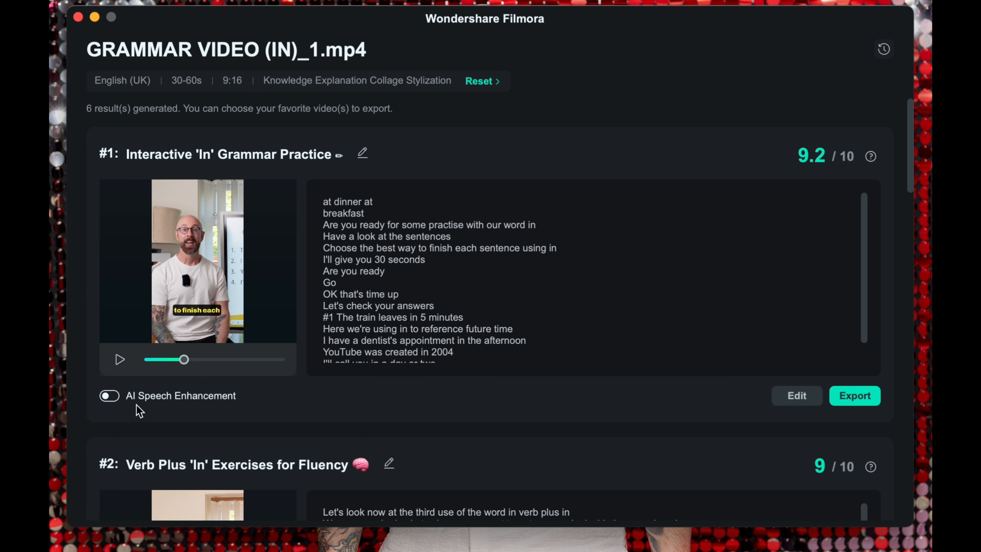
pyautogui.click(108, 396)
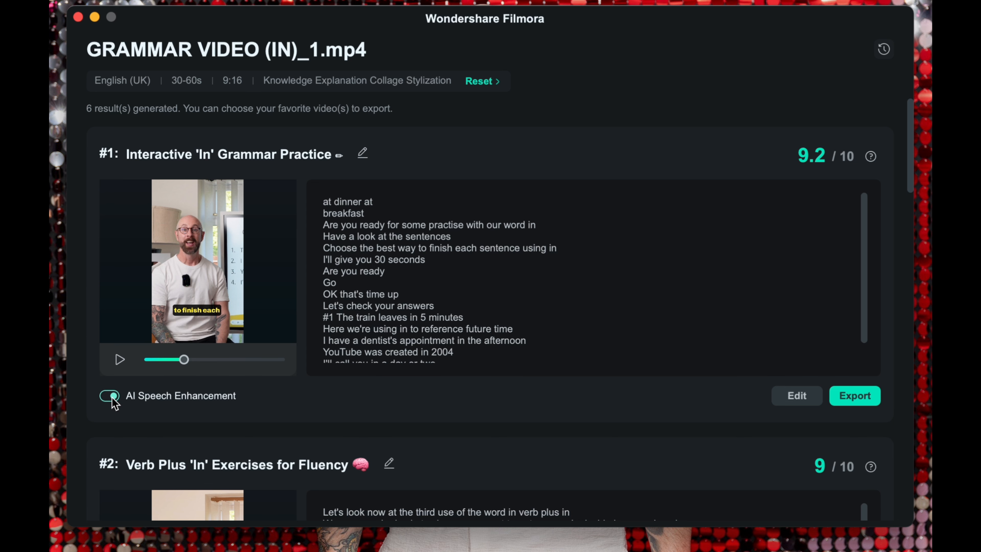
pyautogui.click(108, 396)
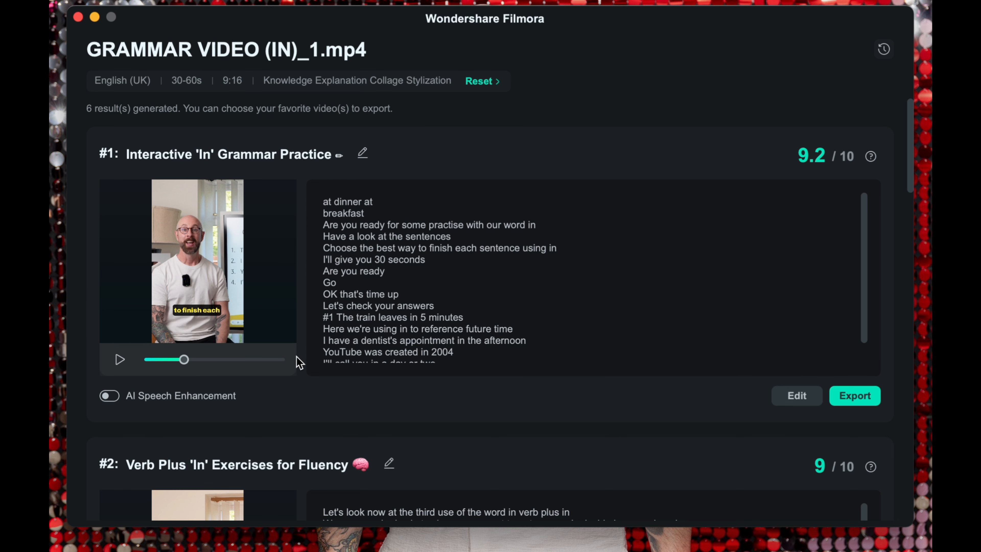
# - Play the opening of clip #2, Verb Plus 'In' Exercises for Fluency, then pause it
pyautogui.scroll(-3)
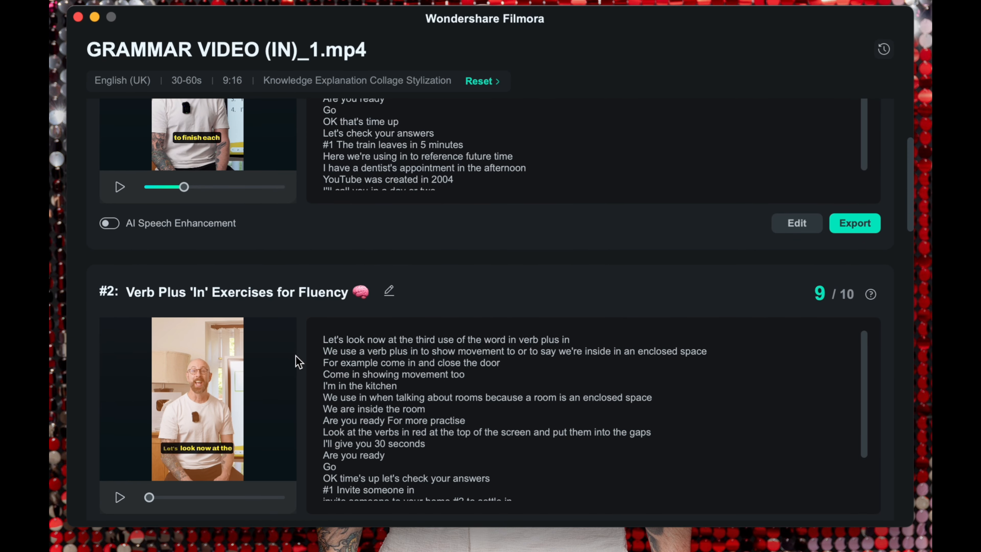
pyautogui.scroll(-3)
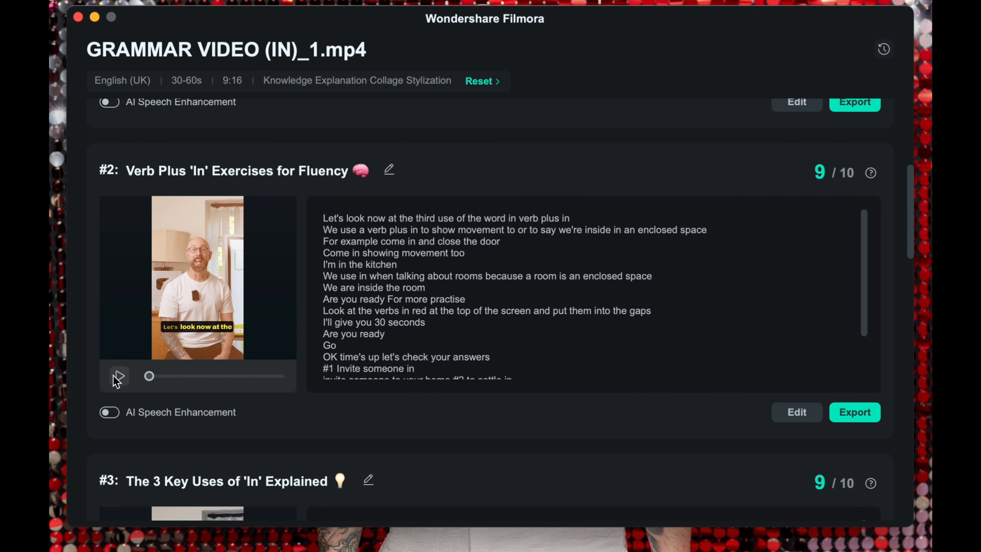
pyautogui.click(118, 376)
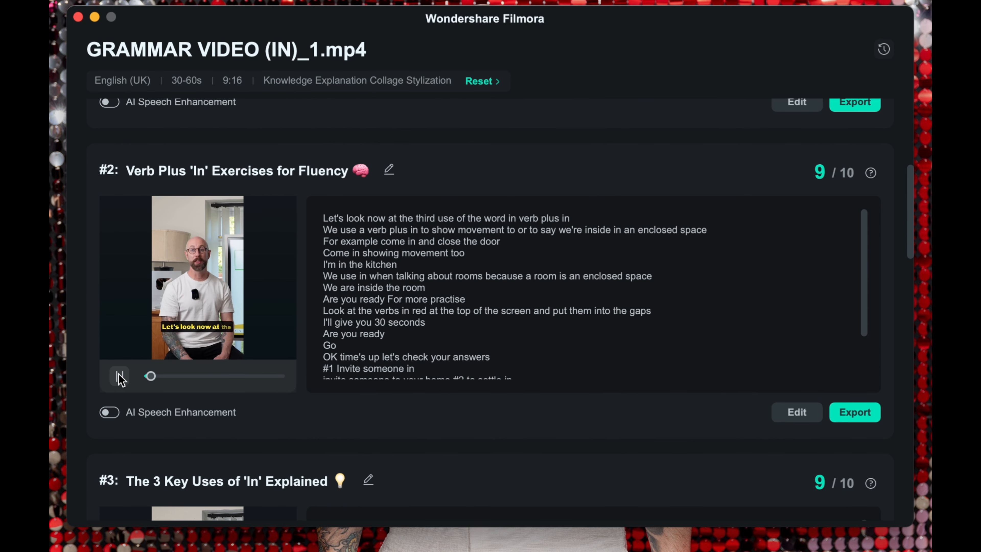
pyautogui.click(119, 376)
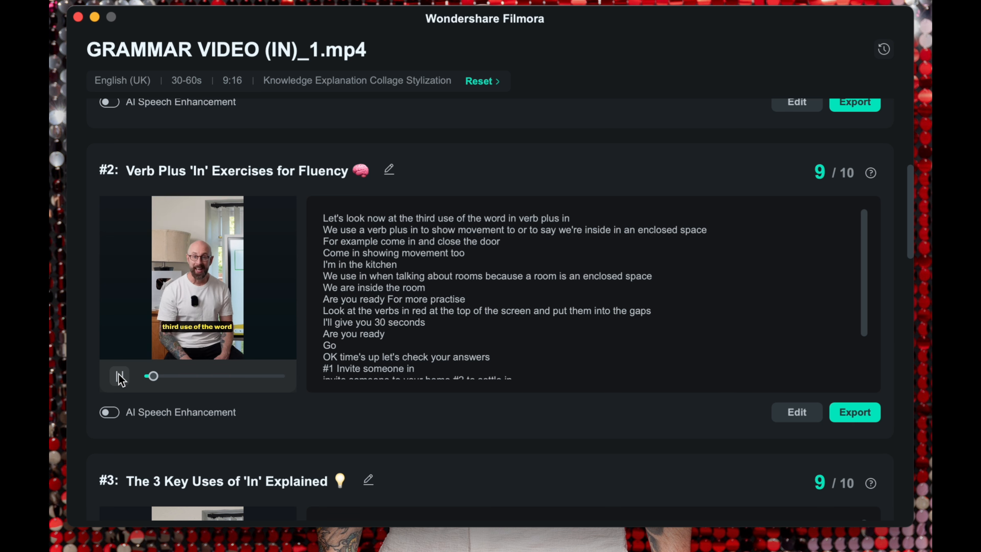
pyautogui.click(119, 376)
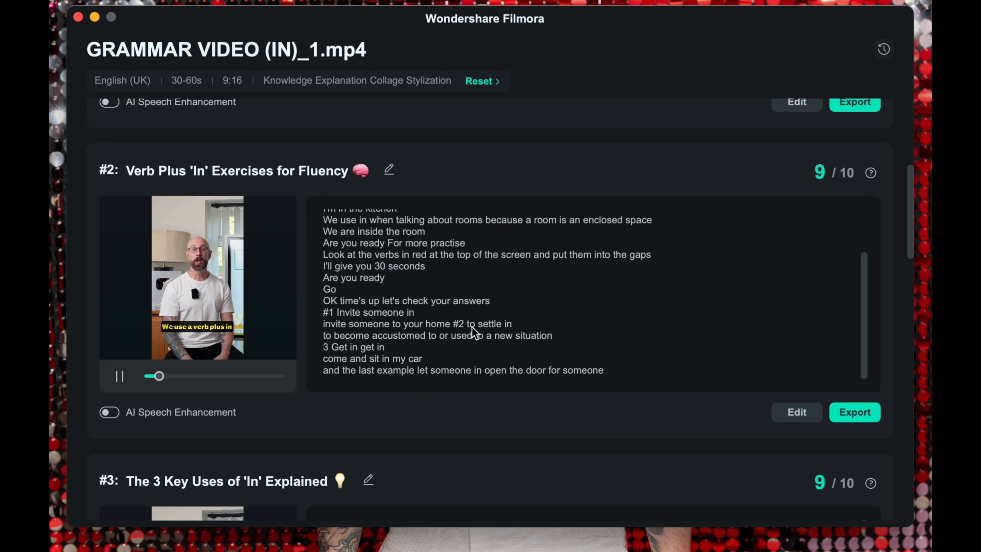
pyautogui.scroll(3)
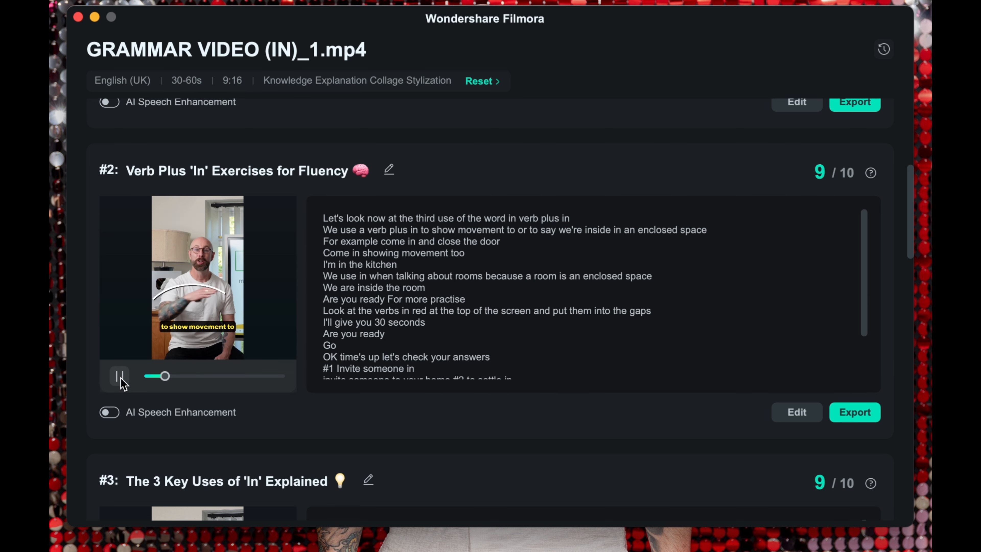
pyautogui.click(119, 375)
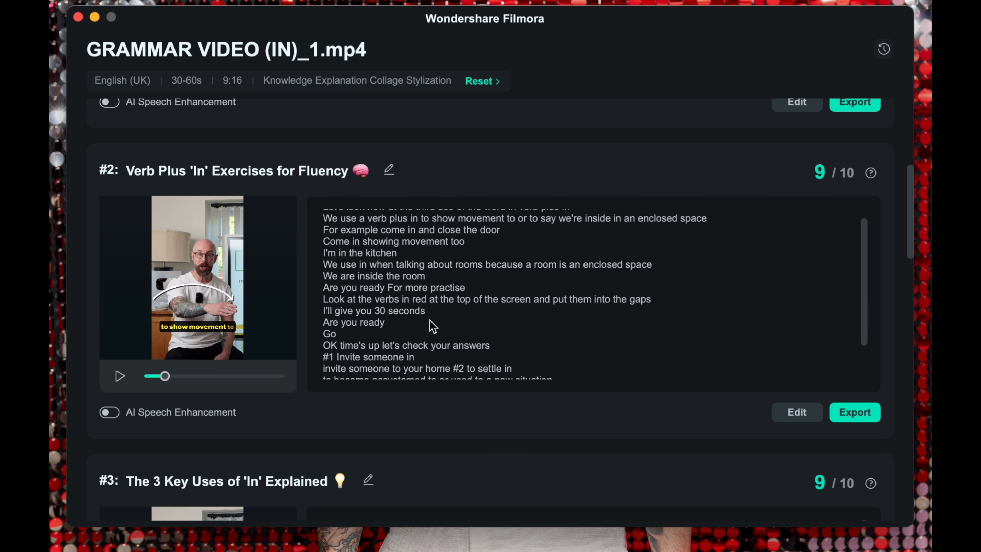
pyautogui.scroll(-3)
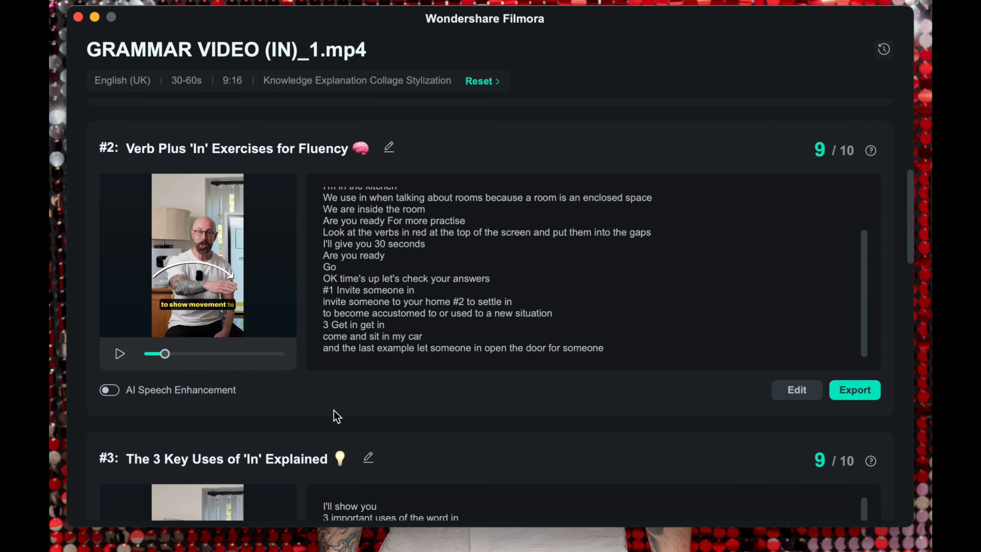
# - Play and pause the preview of clip #3, The 3 Key Uses of 'In' Explained
pyautogui.scroll(-3)
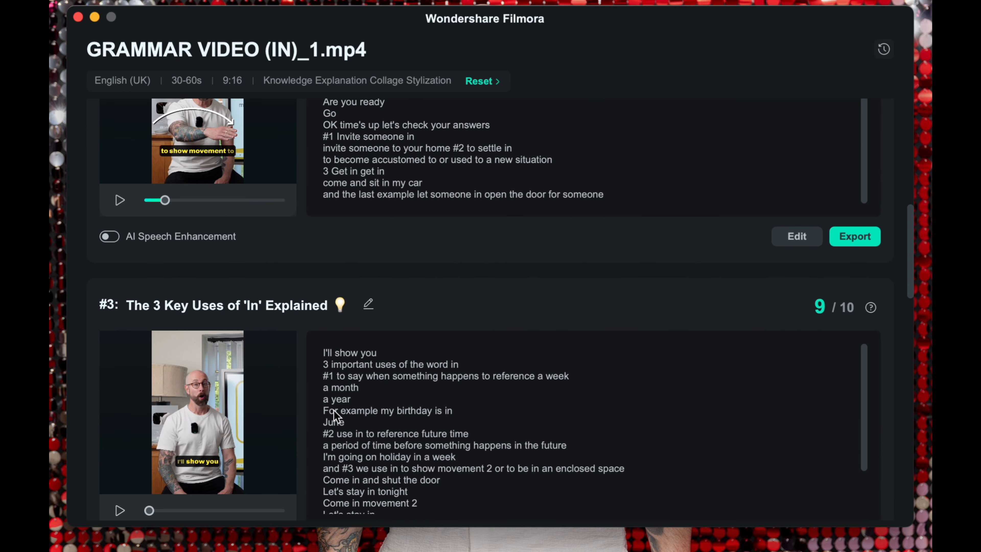
pyautogui.scroll(-3)
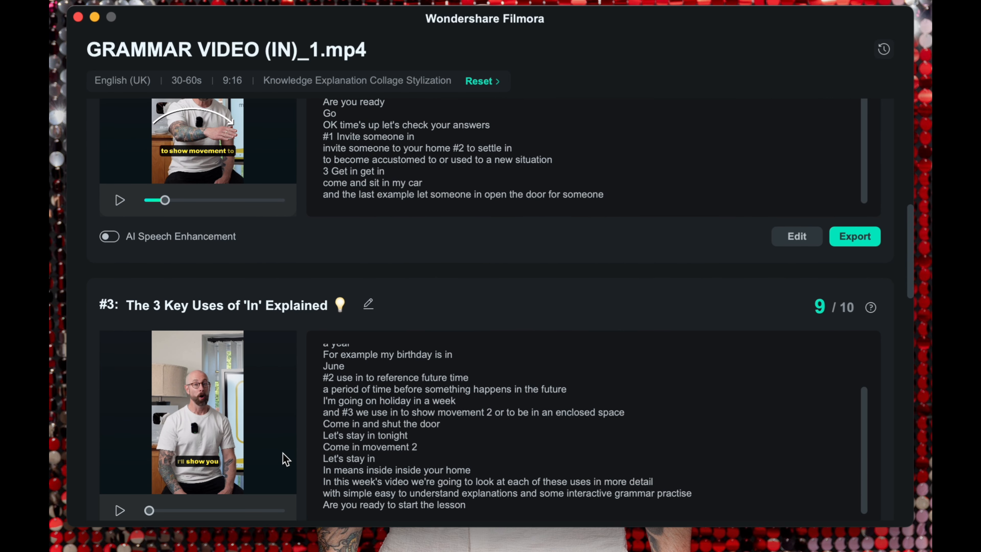
pyautogui.scroll(-3)
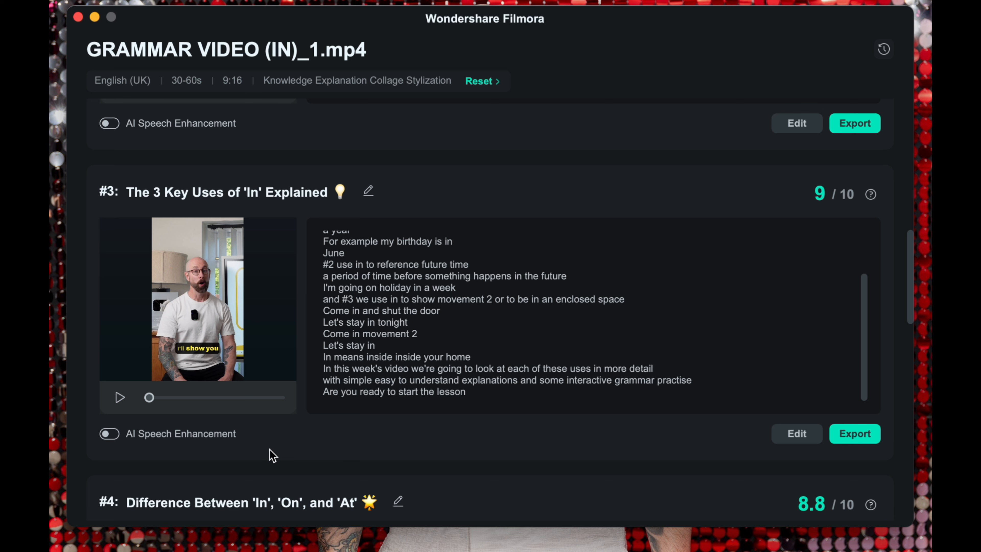
pyautogui.click(119, 397)
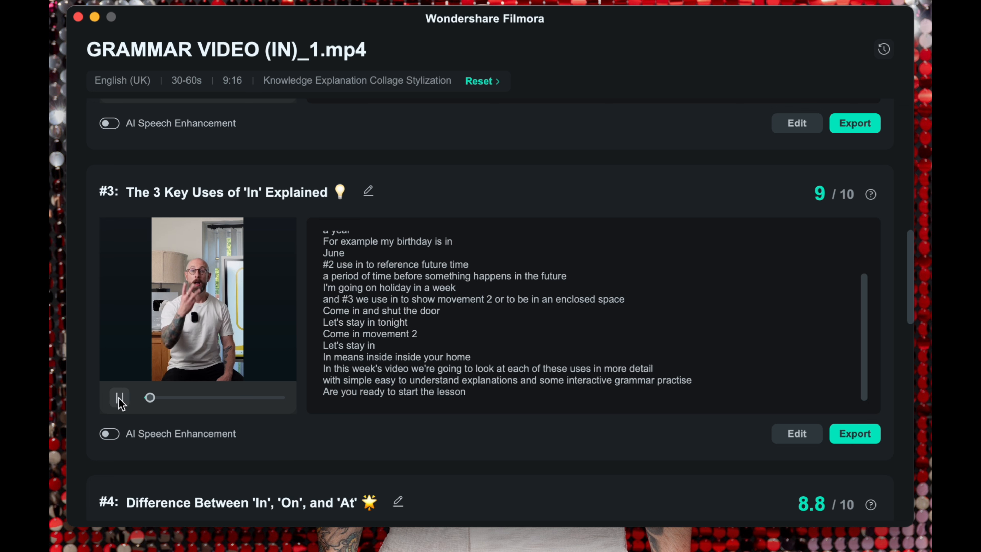
pyautogui.click(119, 399)
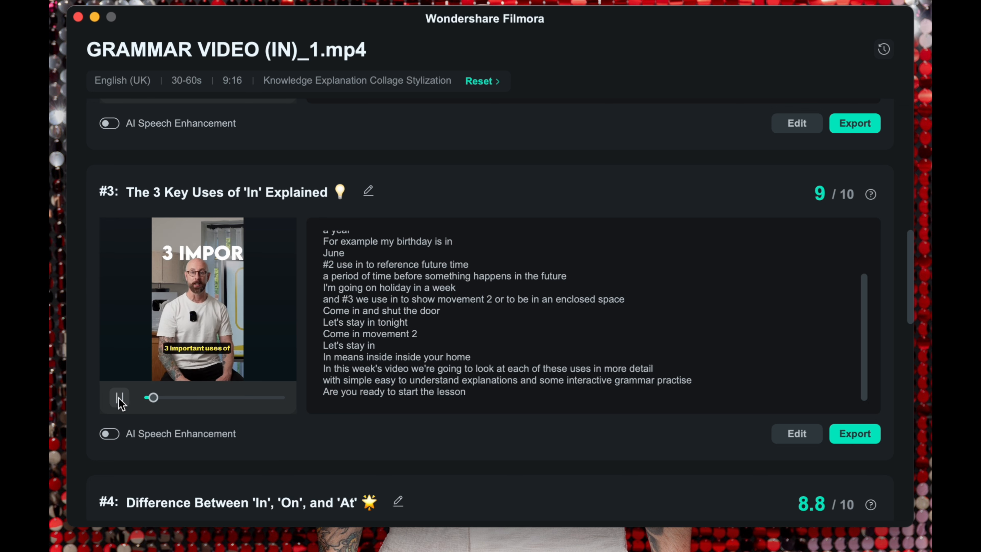
pyautogui.click(119, 398)
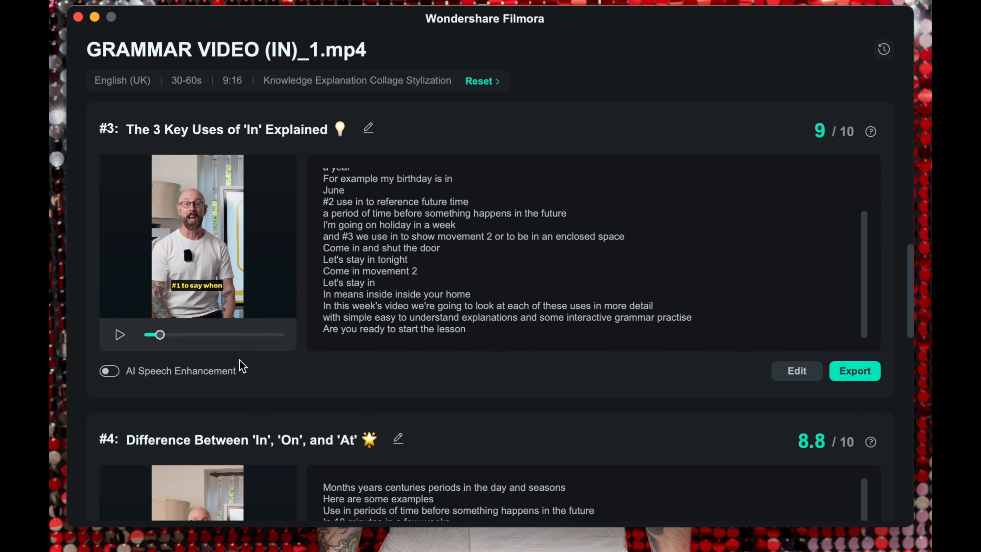
# - Look over clips #4-#6 and bring up the Social Media export options
pyautogui.scroll(-3)
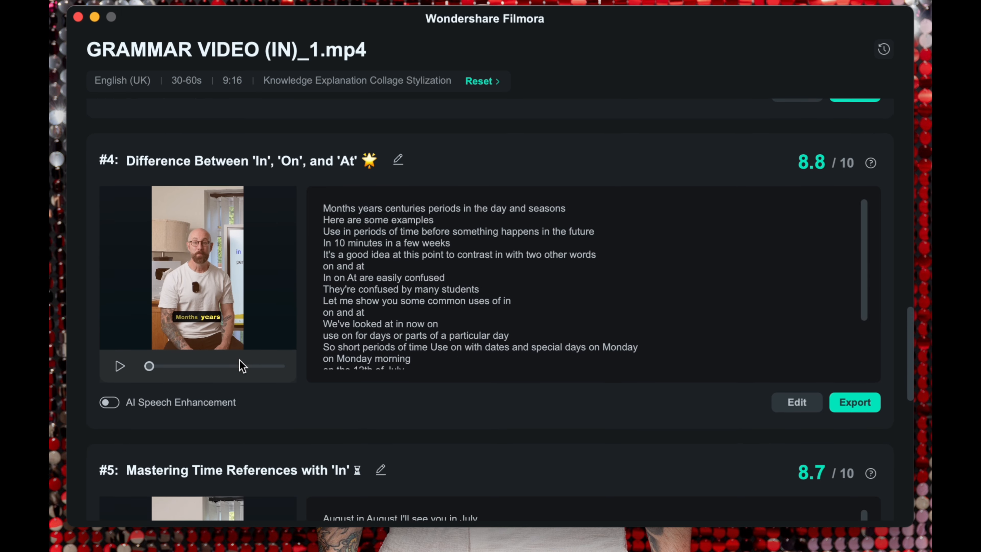
pyautogui.scroll(-3)
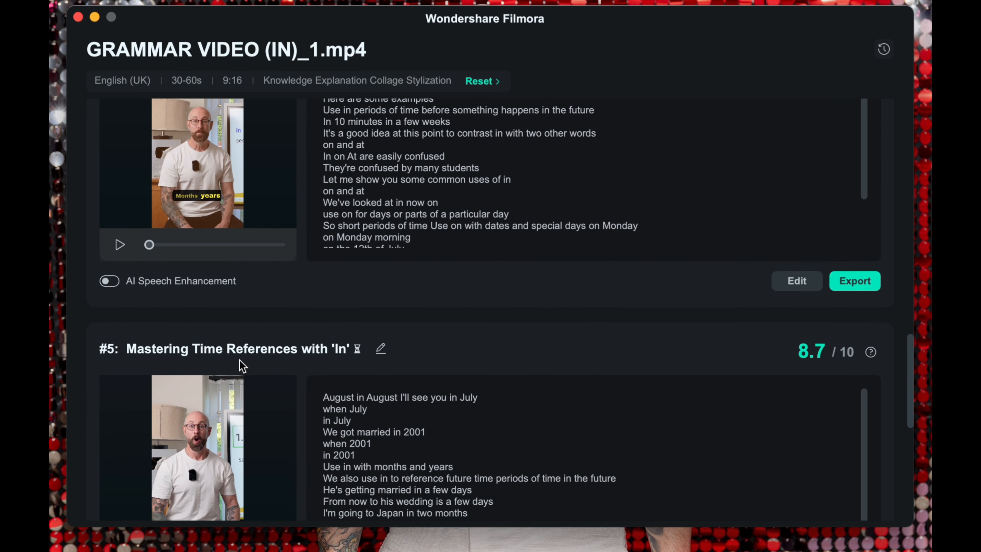
pyautogui.scroll(-3)
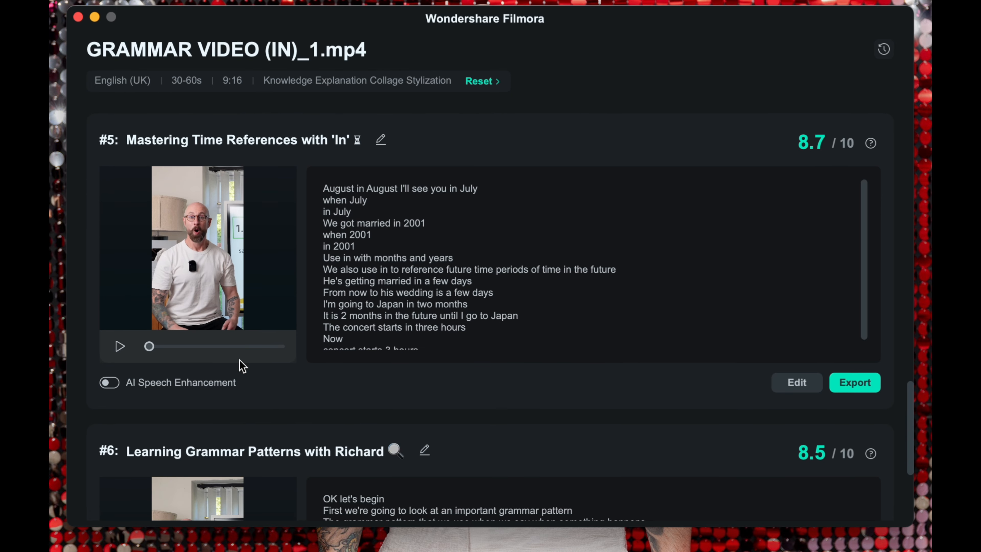
pyautogui.scroll(-3)
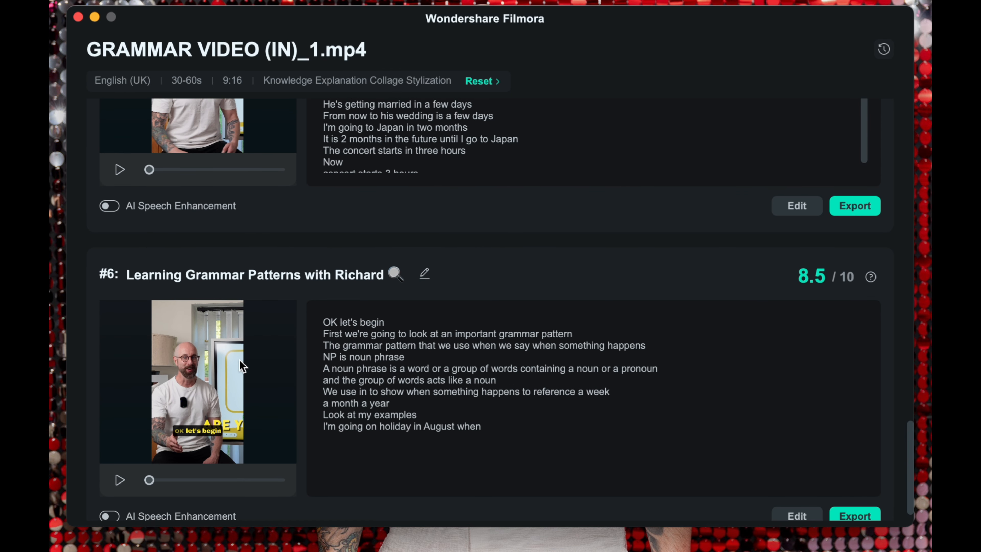
pyautogui.click(854, 205)
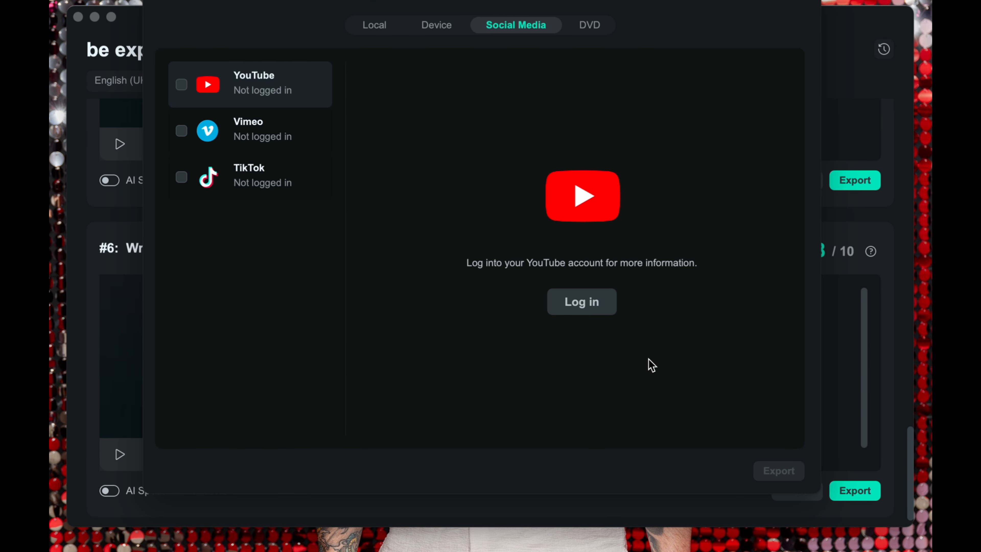
pyautogui.moveTo(581, 306)
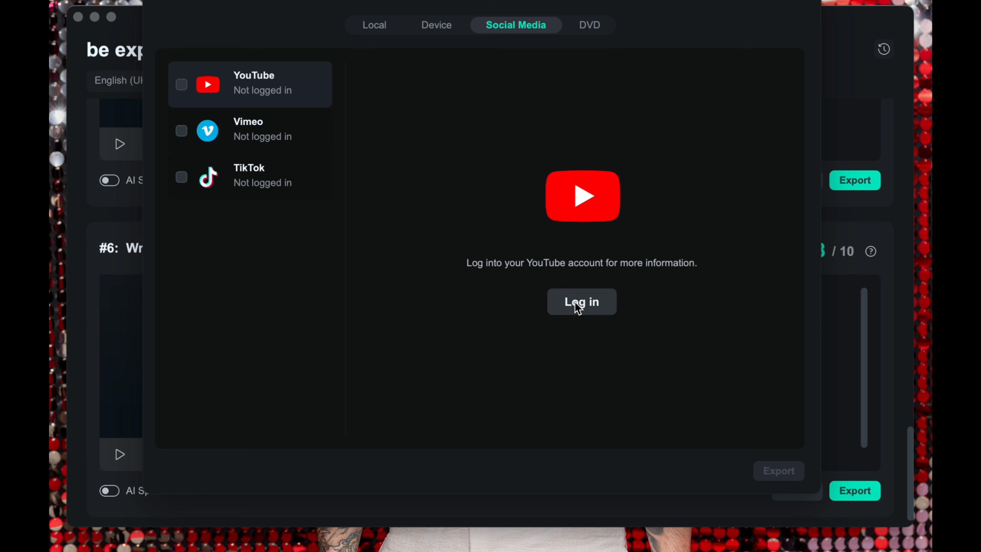
# - Begin a YouTube account sign-in, then switch the sharing destination to TikTok
pyautogui.click(580, 301)
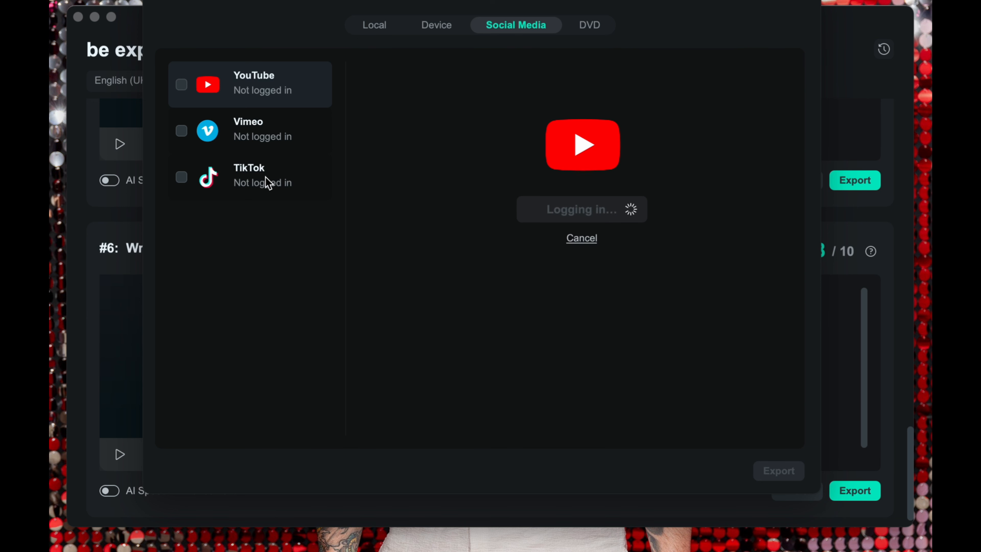
pyautogui.click(249, 176)
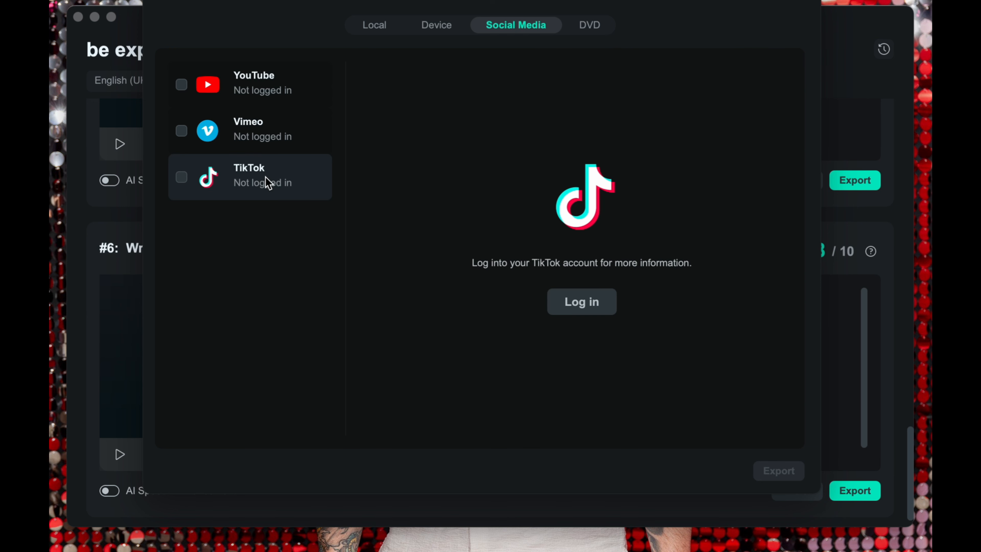